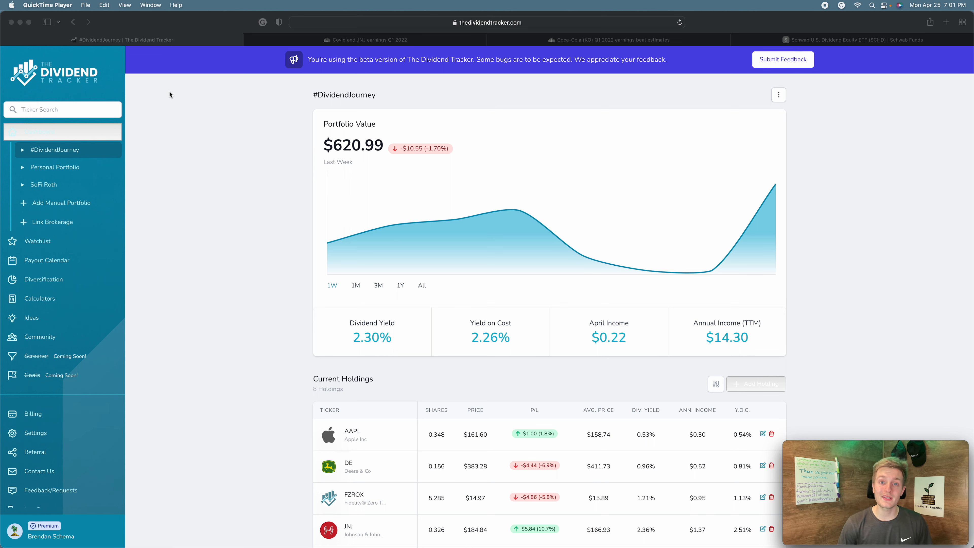
mouse_move(172, 91)
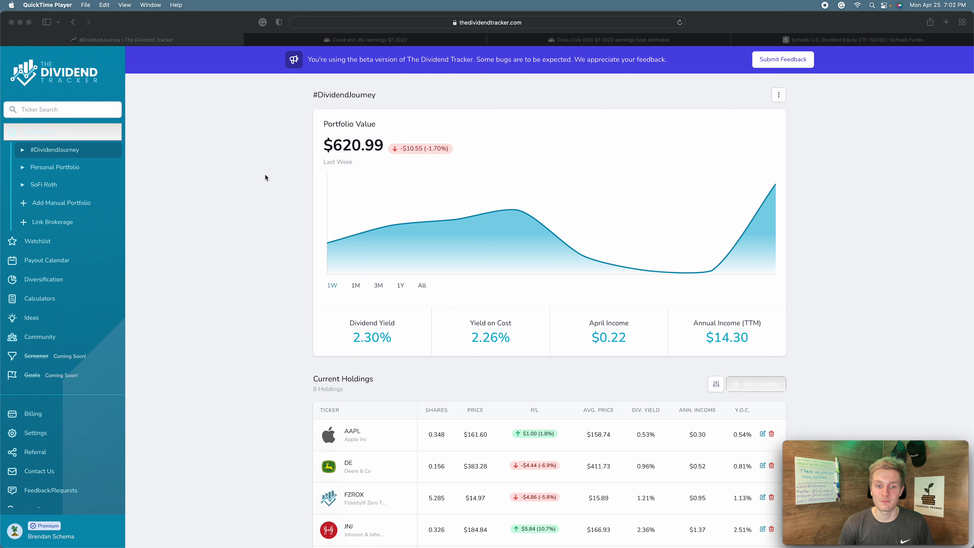
- Scroll the #DividendJourney page down to the Current Holdings table of eight positions, AAPL to WM
scroll("down", 3)
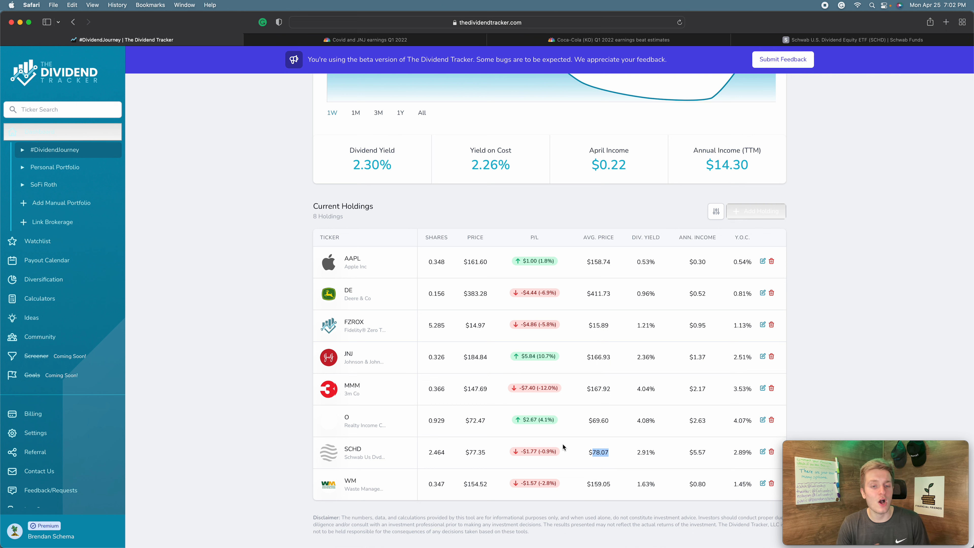
mouse_move(307, 301)
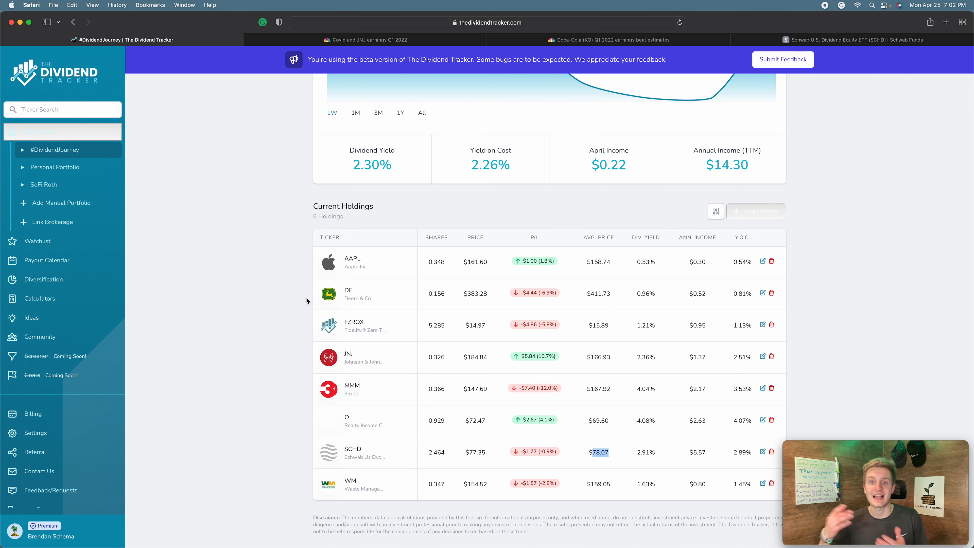
mouse_move(334, 315)
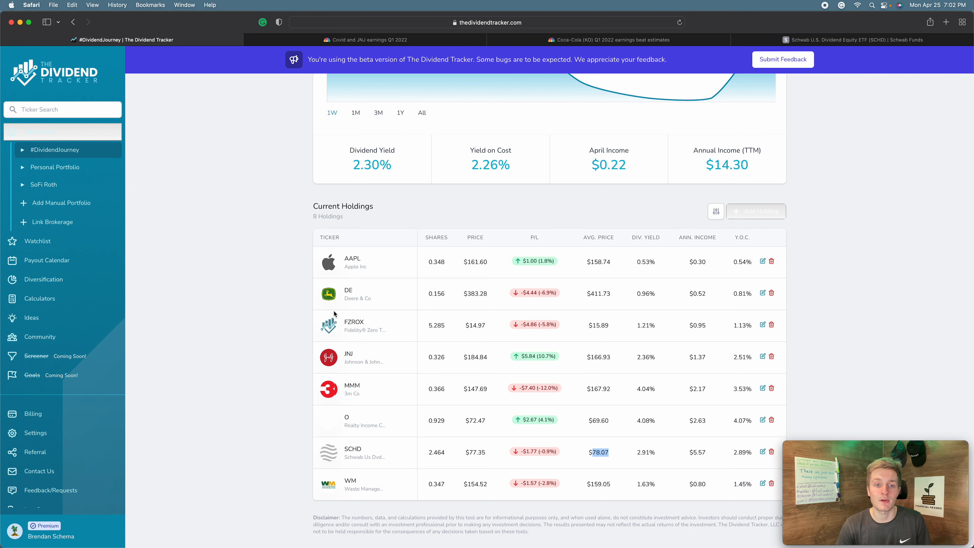
double_click(348, 290)
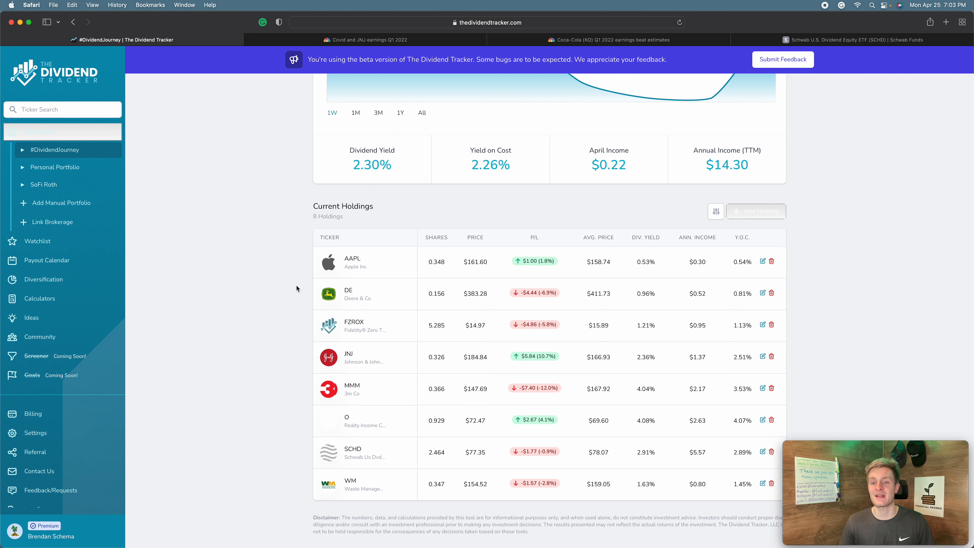
mouse_move(97, 240)
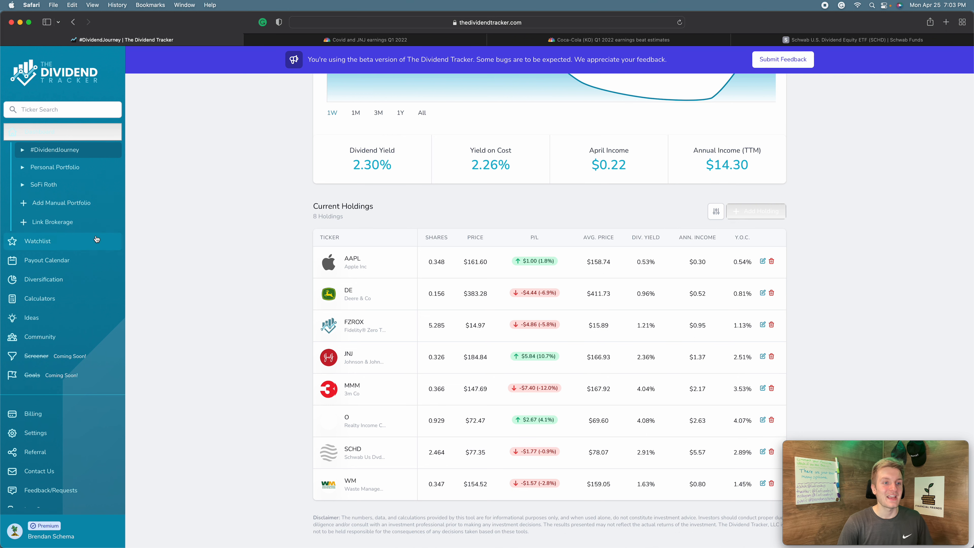
- Show the Diversification breakdown limited to #DividendJourney: 8 holdings, largest SCHD, smallest WM
left_click(44, 280)
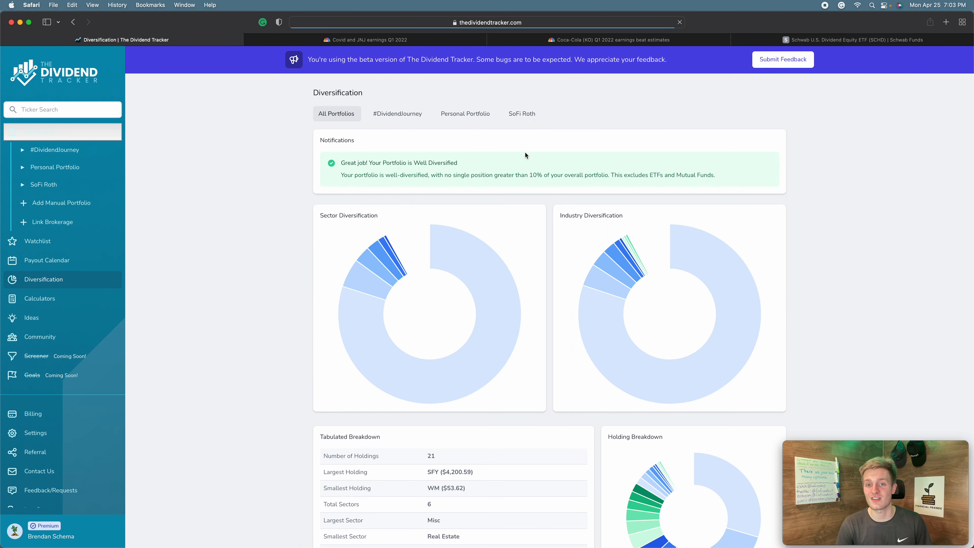
left_click(397, 114)
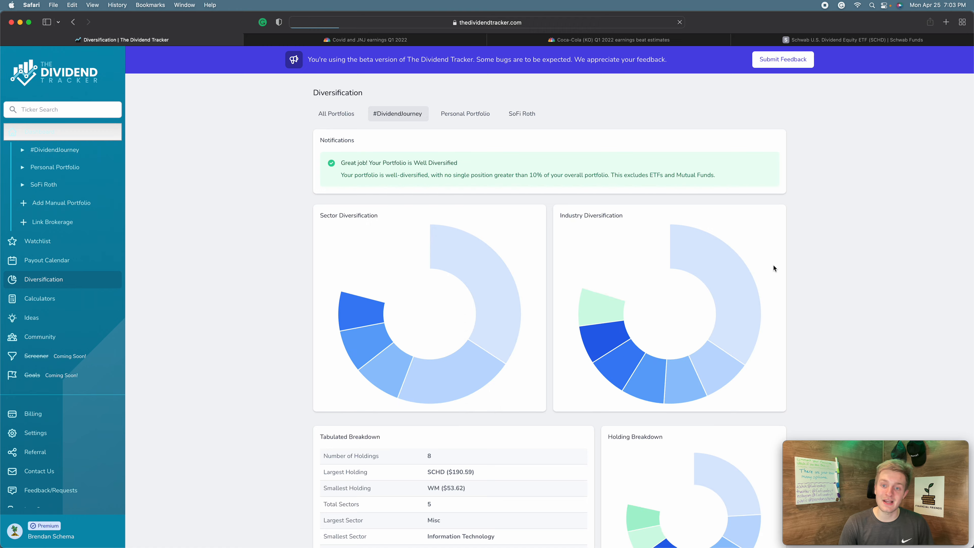
scroll("down", 3)
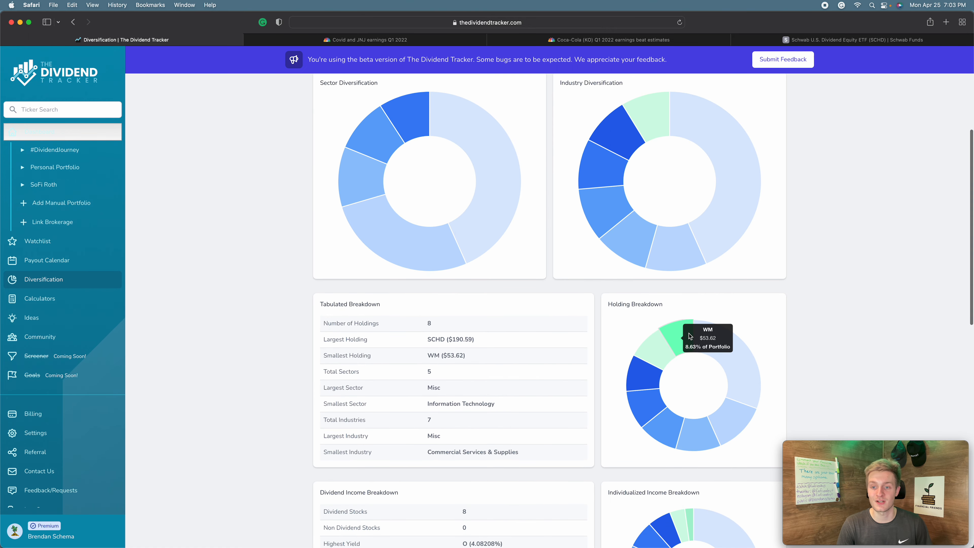
mouse_move(692, 432)
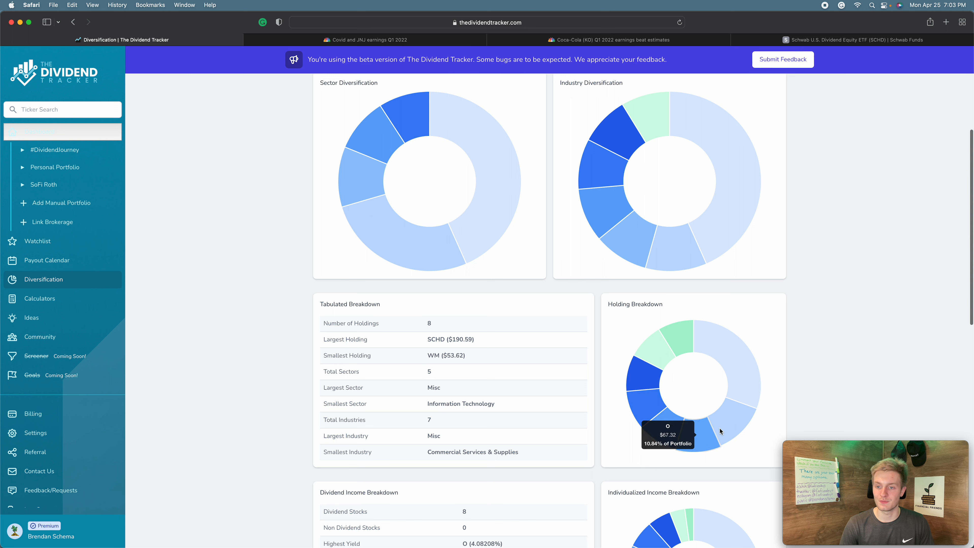
mouse_move(646, 406)
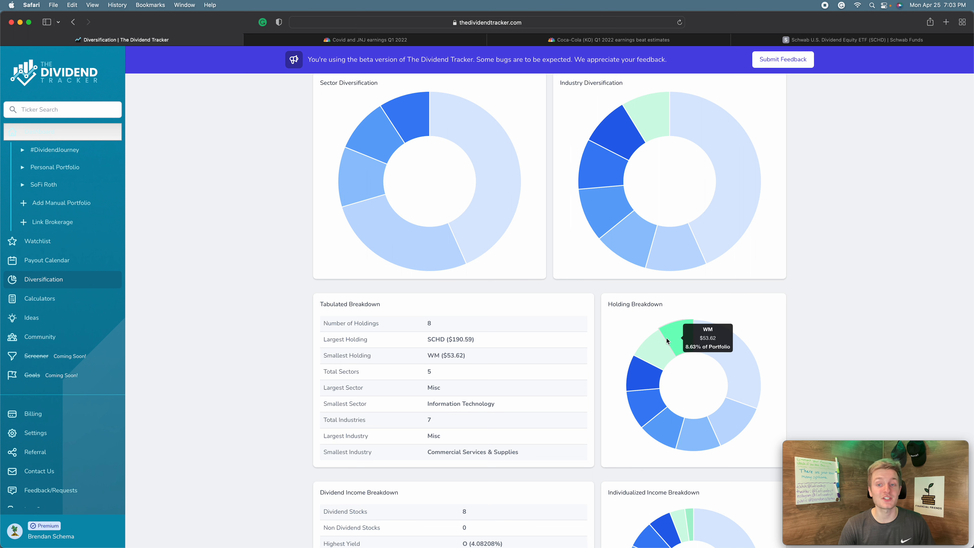
mouse_move(639, 405)
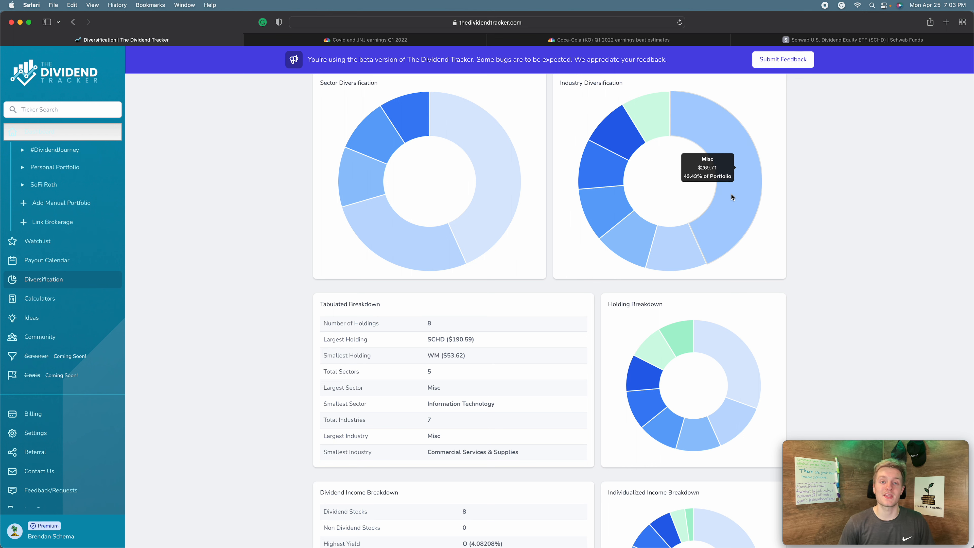
mouse_move(612, 203)
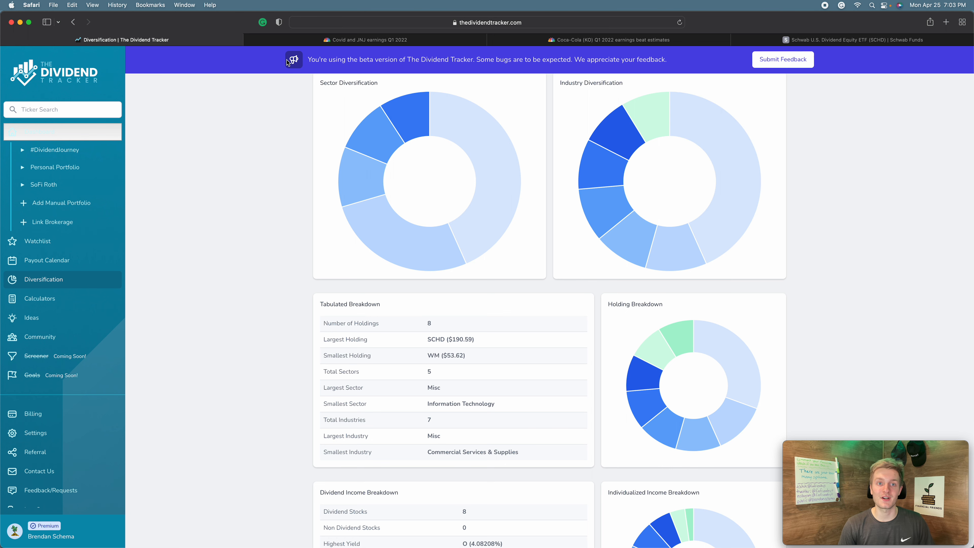
- Switch to the CNBC J&J earnings article and read its key points on lowered 2022 guidance
left_click(365, 39)
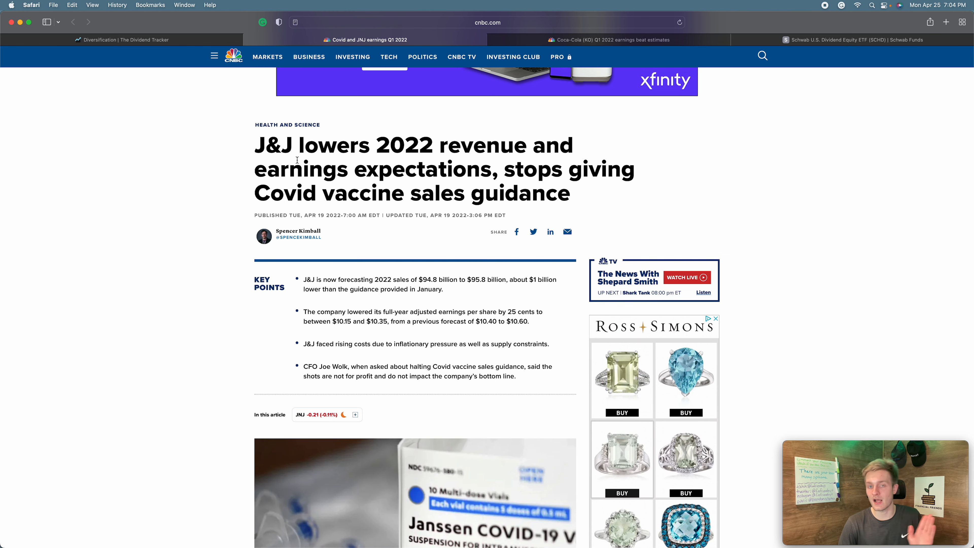
scroll("down", 3)
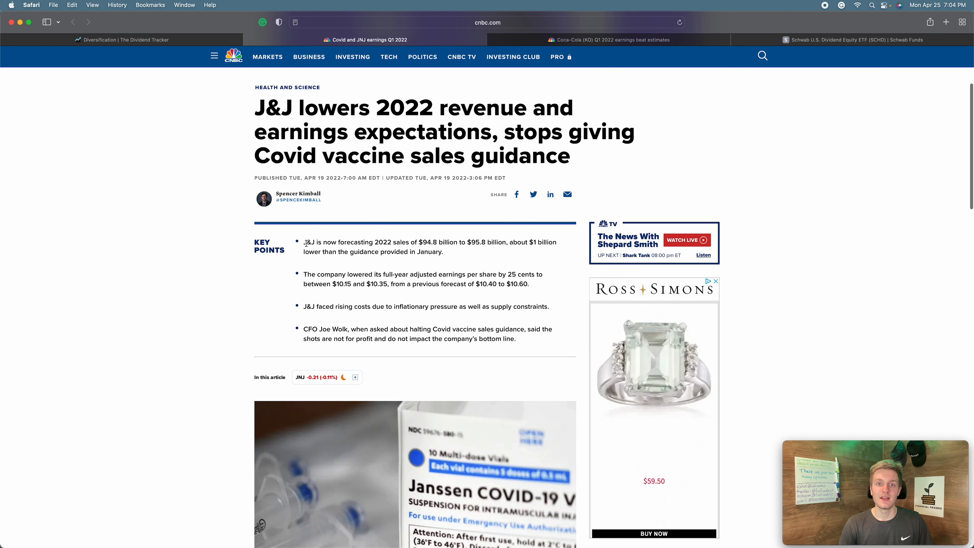
mouse_move(428, 244)
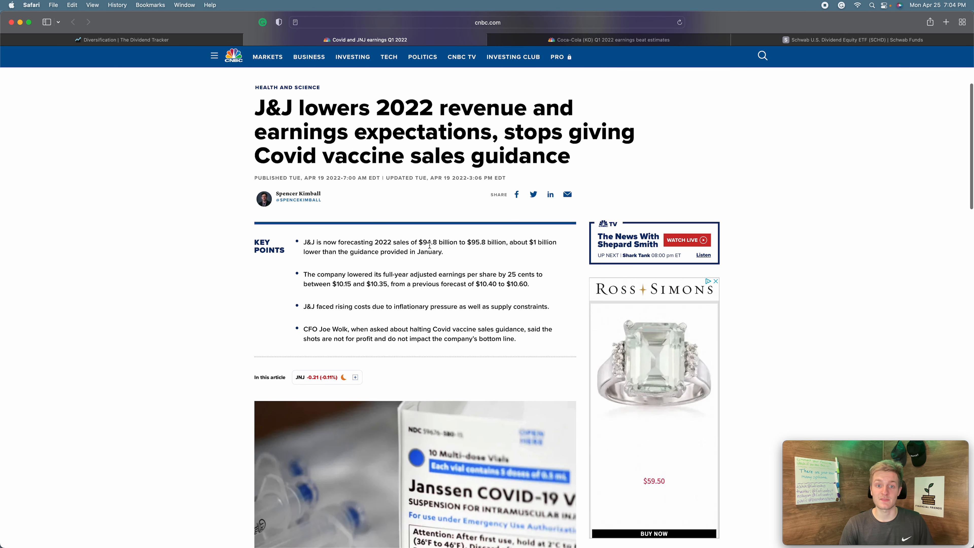
left_click_drag(374, 242, 506, 242)
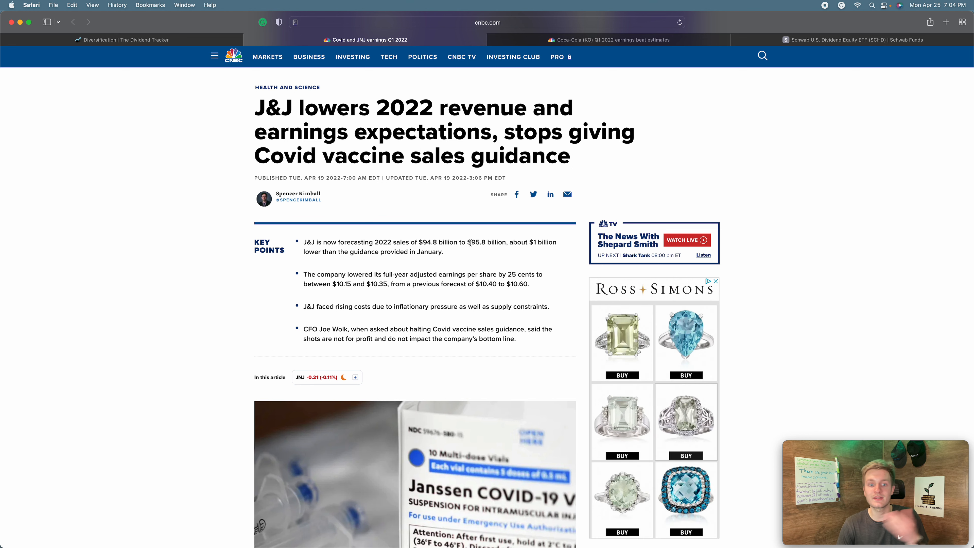
- Read further into the J&J article, highlighting text in the body above the results
scroll("down", 3)
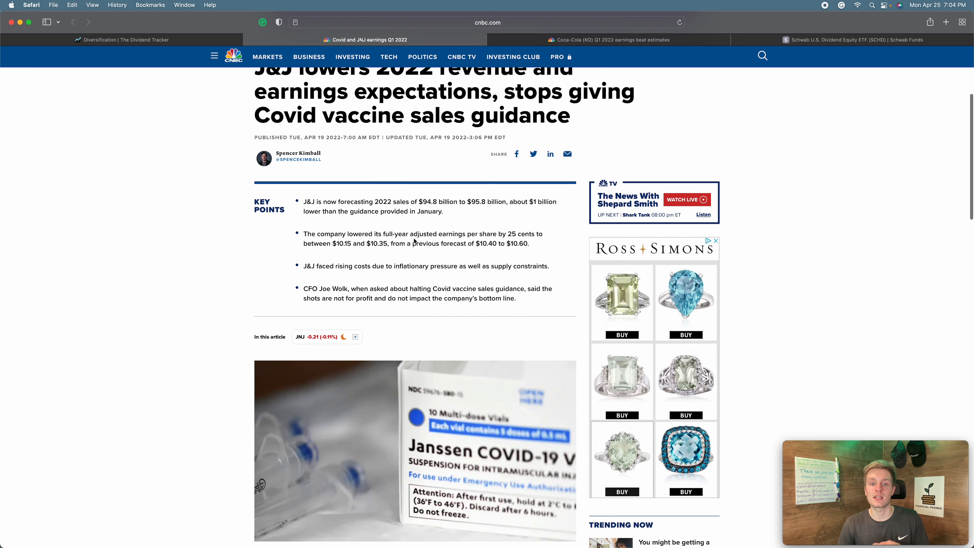
left_click_drag(384, 234, 498, 234)
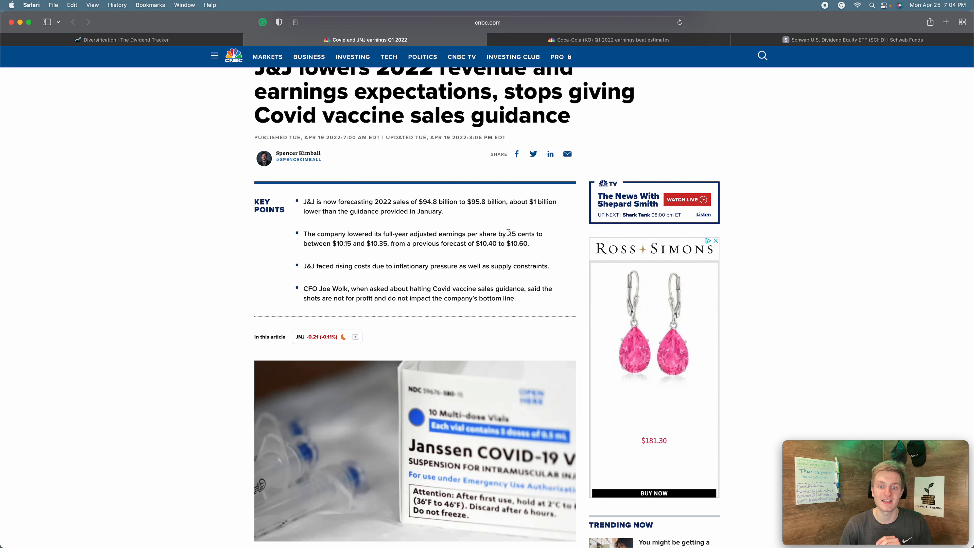
double_click(511, 233)
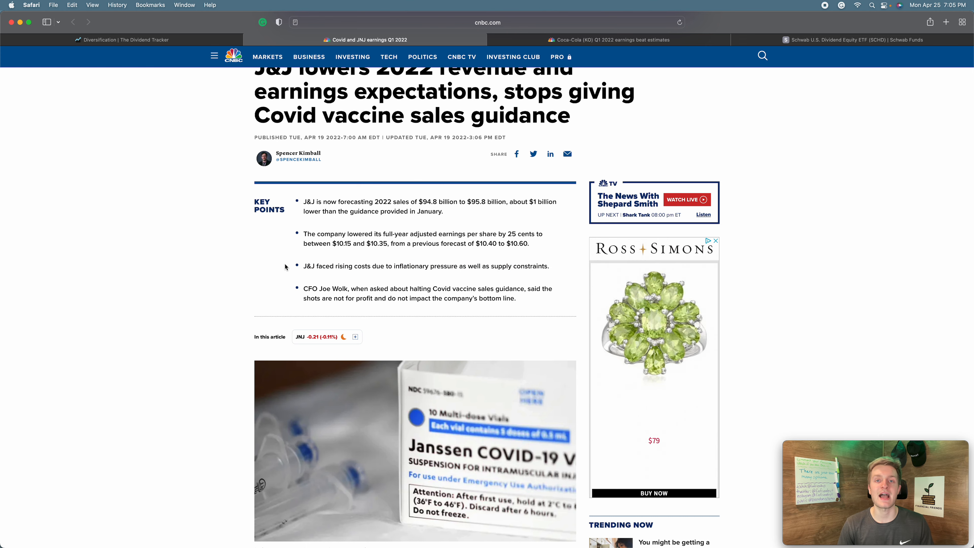
- Reach the results versus estimates and highlight adjusted EPS $2.67 vs $2.58 expected
scroll("down", 3)
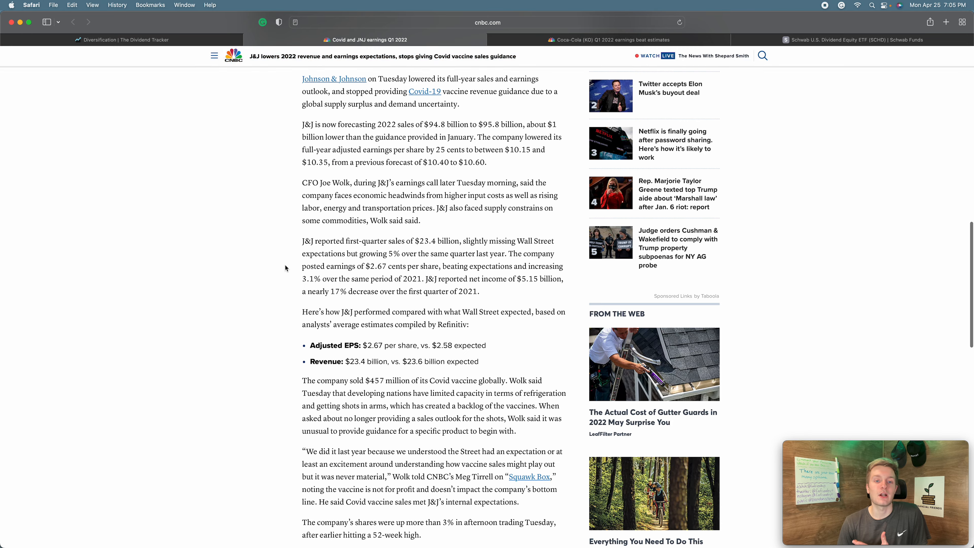
scroll("down", 3)
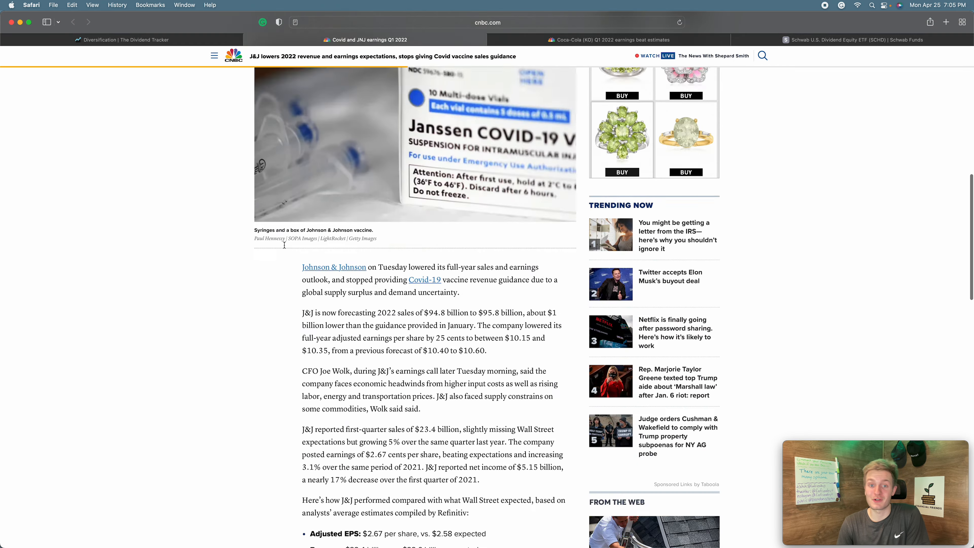
scroll("down", 3)
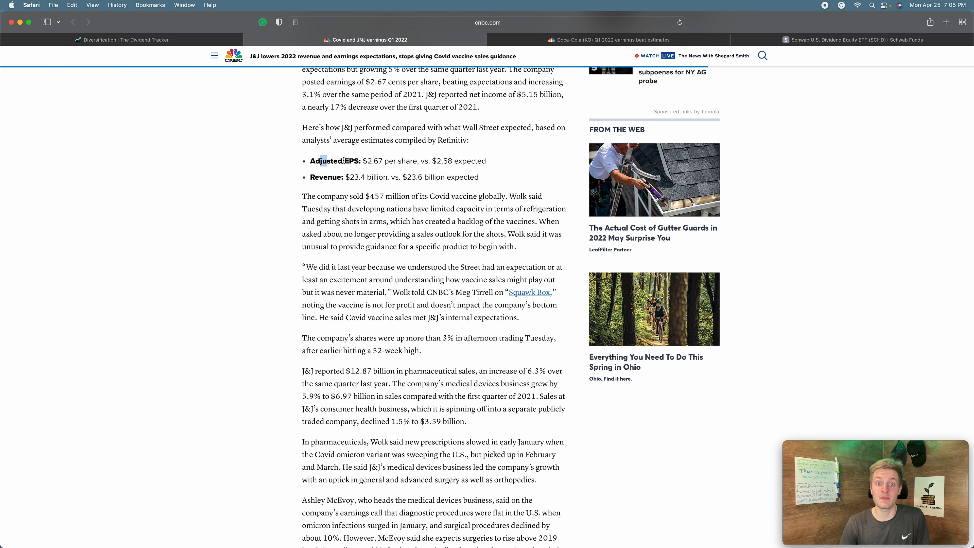
left_click_drag(320, 161, 454, 161)
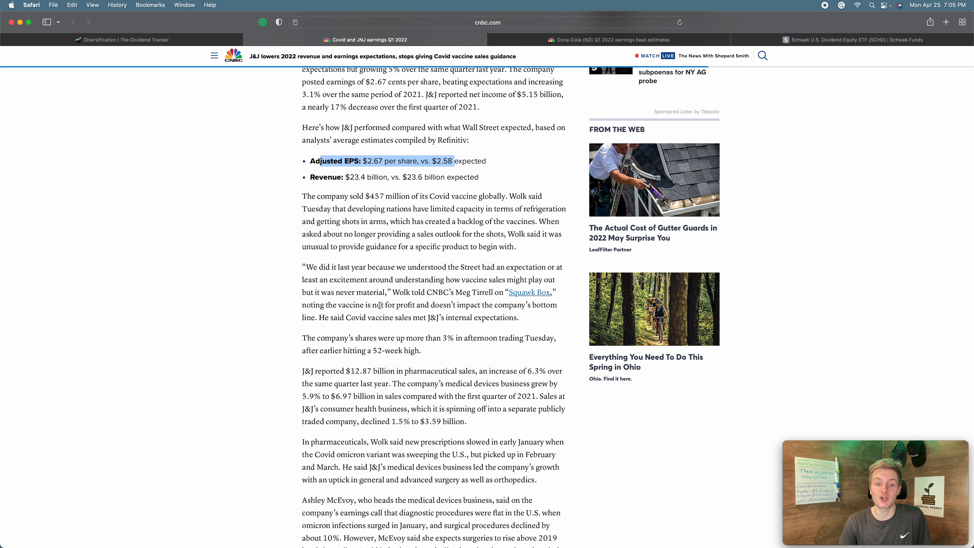
- Return to The Dividend Tracker's #DividendJourney holdings table showing JNJ up $5.84 (10.7%)
left_click(122, 39)
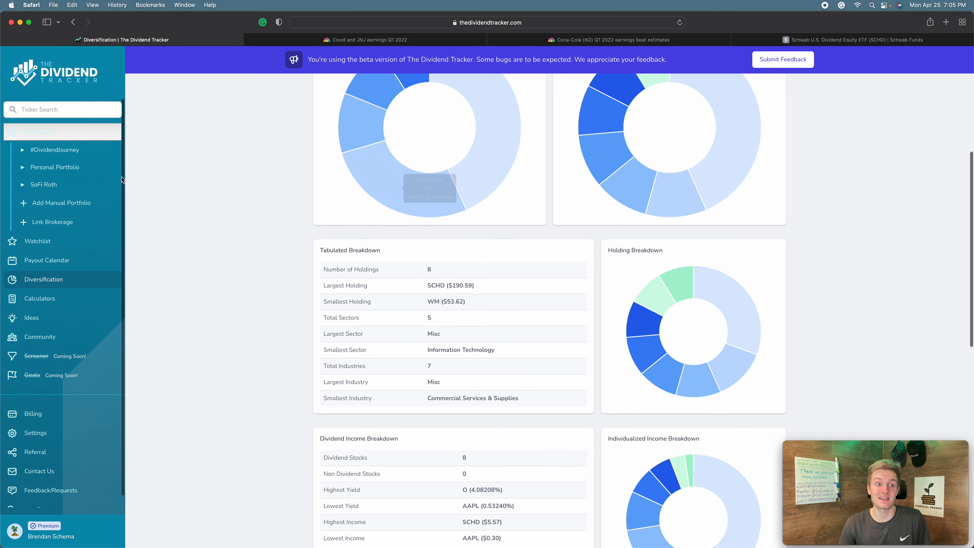
left_click(55, 150)
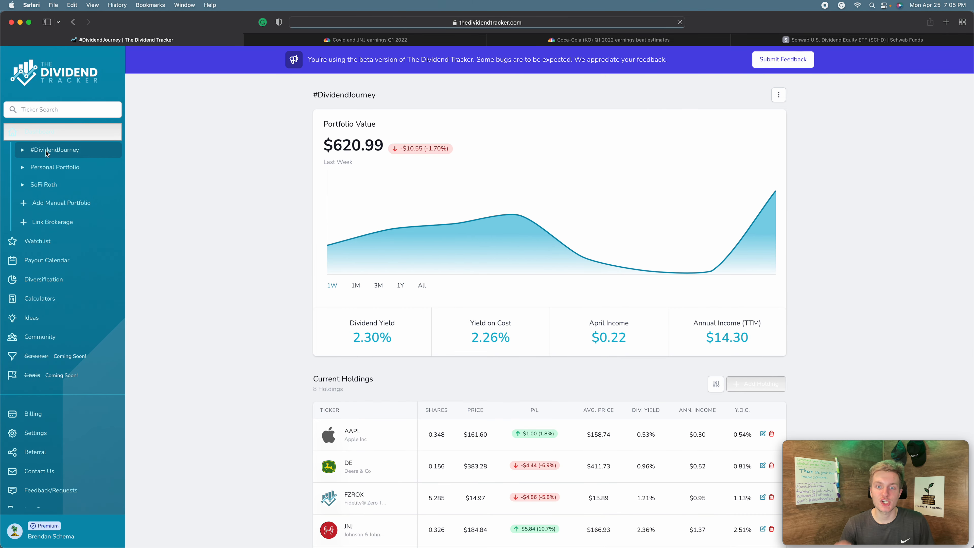
scroll("down", 3)
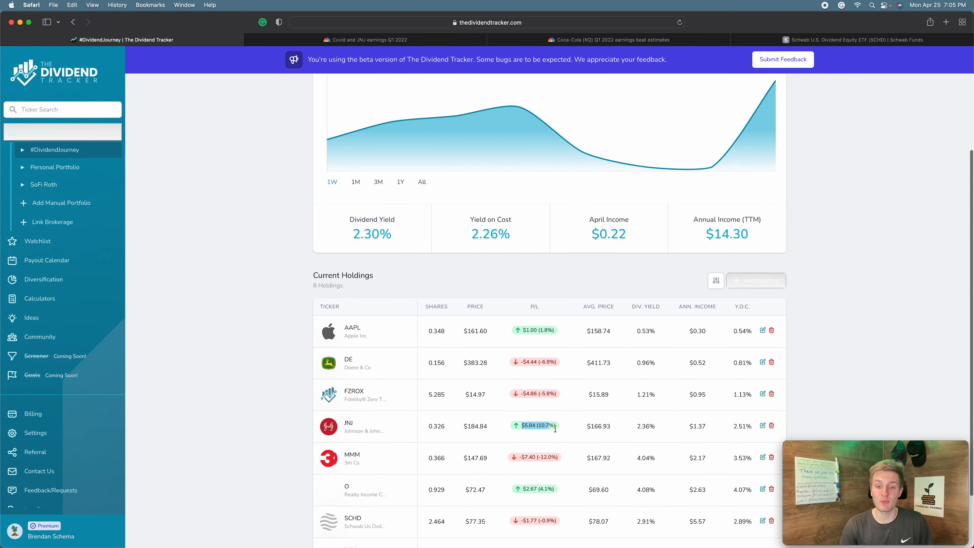
scroll("down", 3)
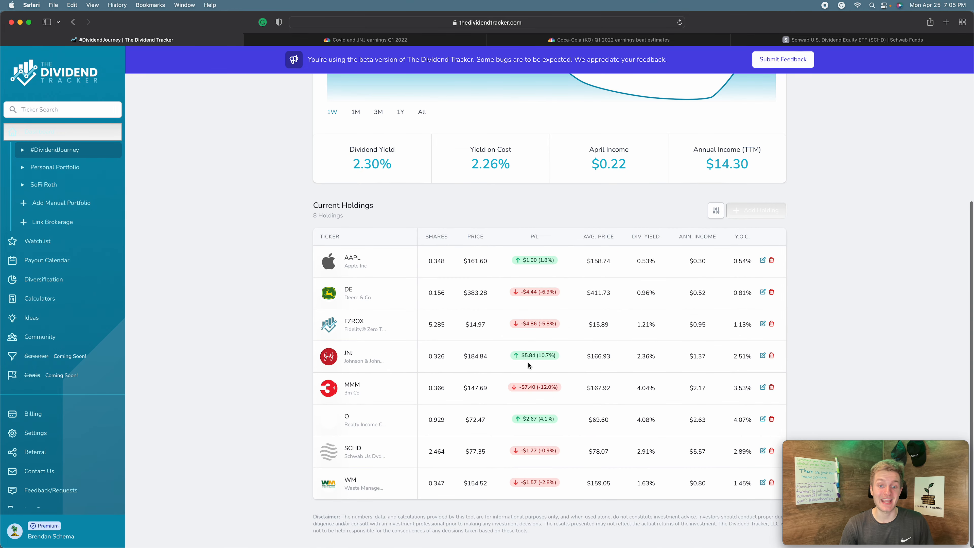
mouse_move(512, 357)
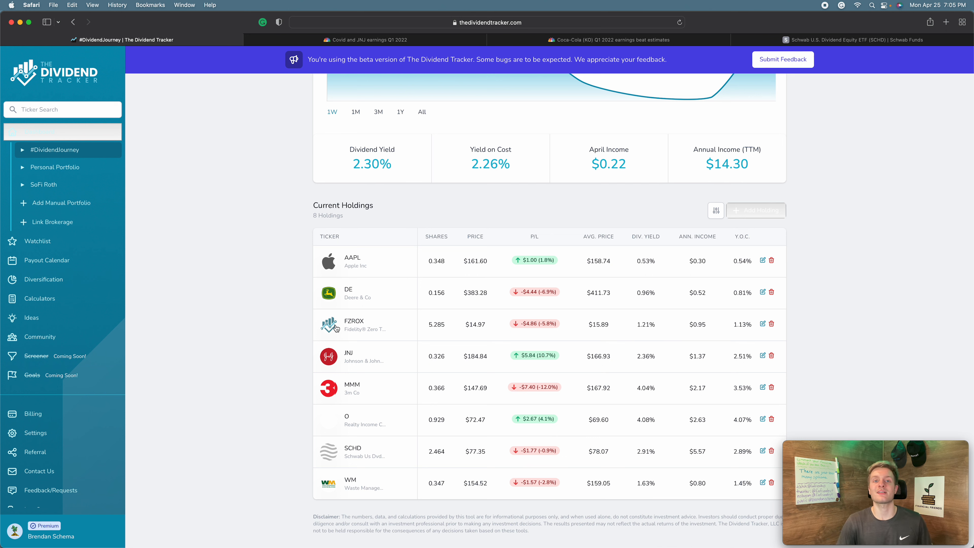
mouse_move(427, 200)
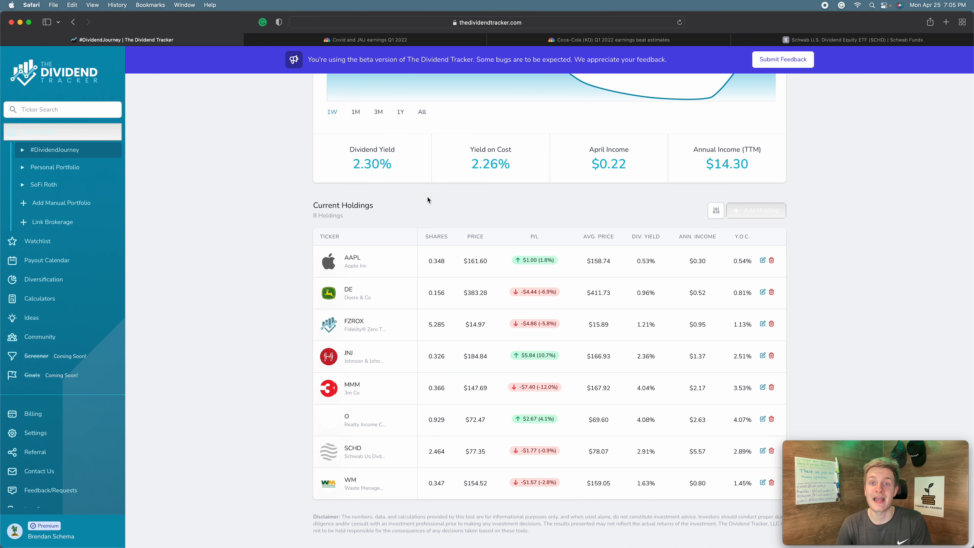
- In CNBC's Coca-Cola article, highlight 'Powerade and Coke Zero Sugar' and reach results: 64 vs 58 cents, $10.5B revenue
left_click(609, 39)
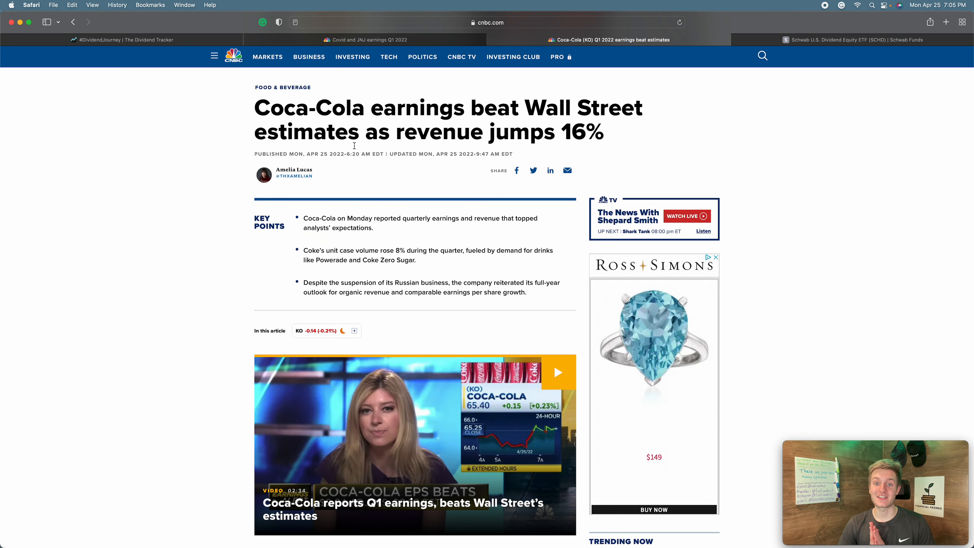
scroll("down", 3)
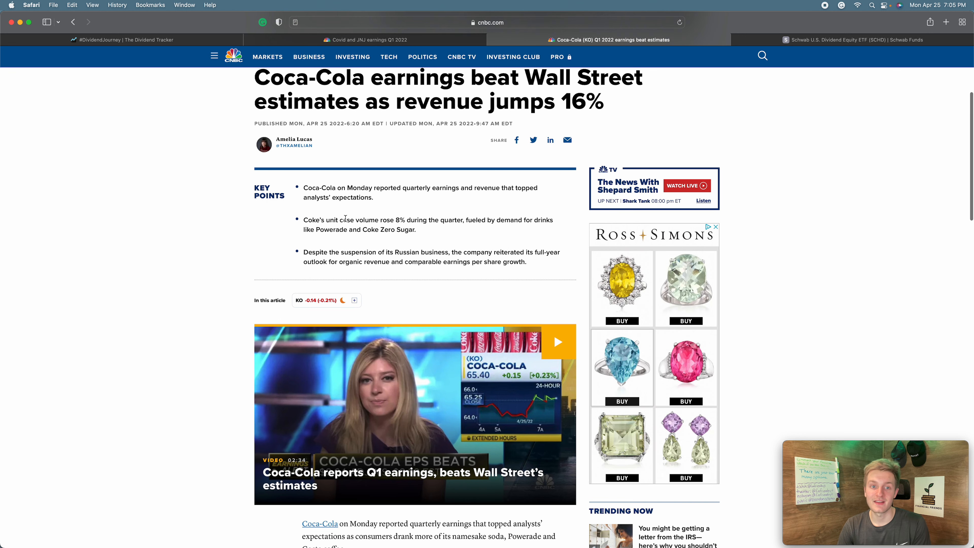
left_click_drag(304, 219, 380, 219)
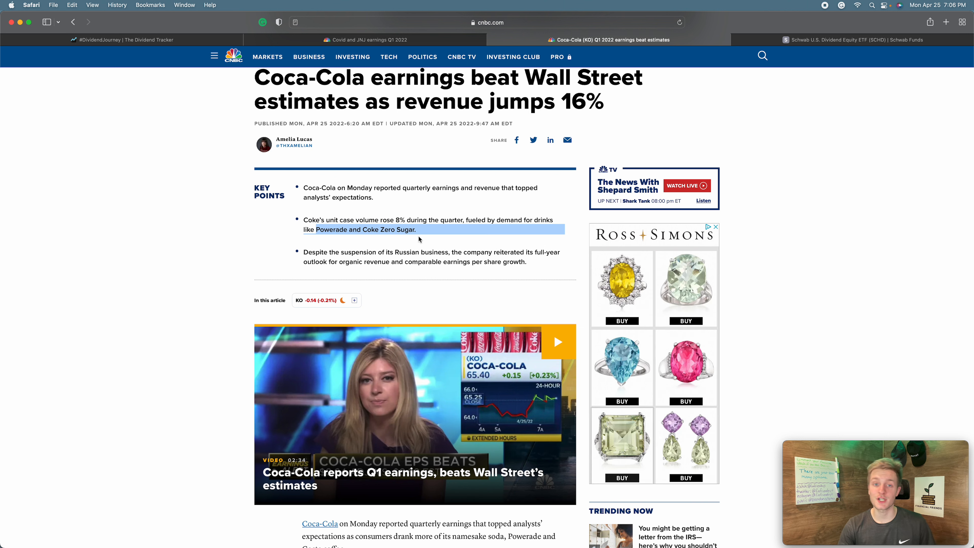
scroll("down", 3)
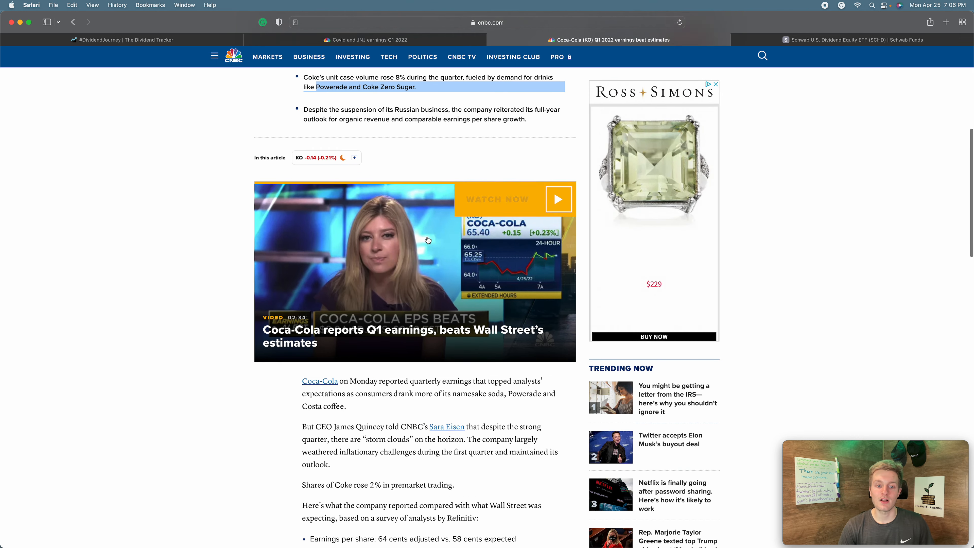
scroll("down", 3)
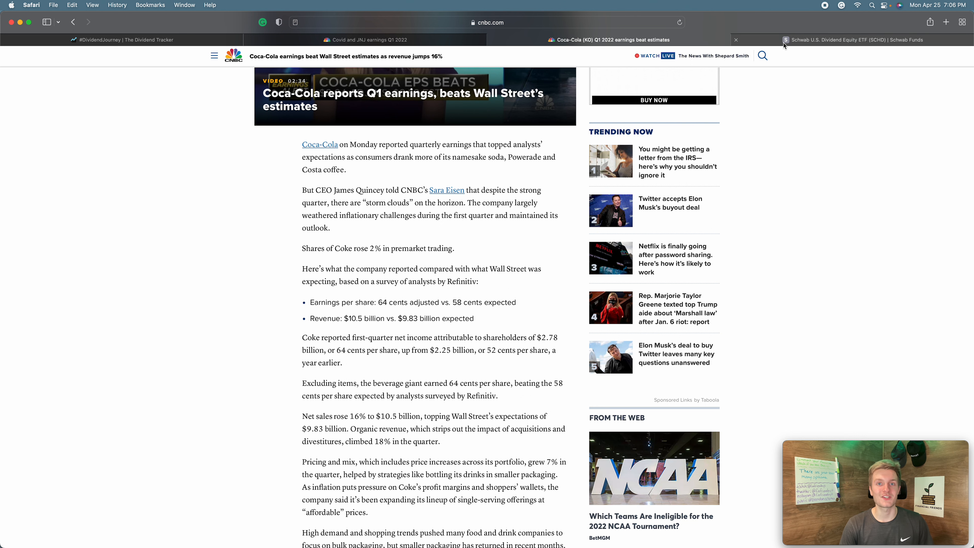
- On Schwab's SCHD page, highlight the top holdings Coca-Cola, PepsiCo and Merck
left_click(855, 40)
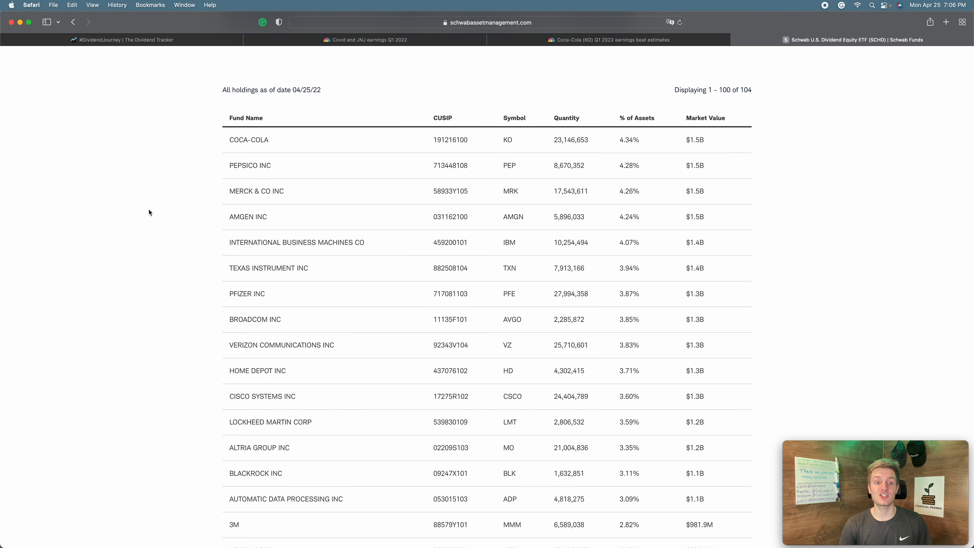
left_click_drag(249, 140, 463, 140)
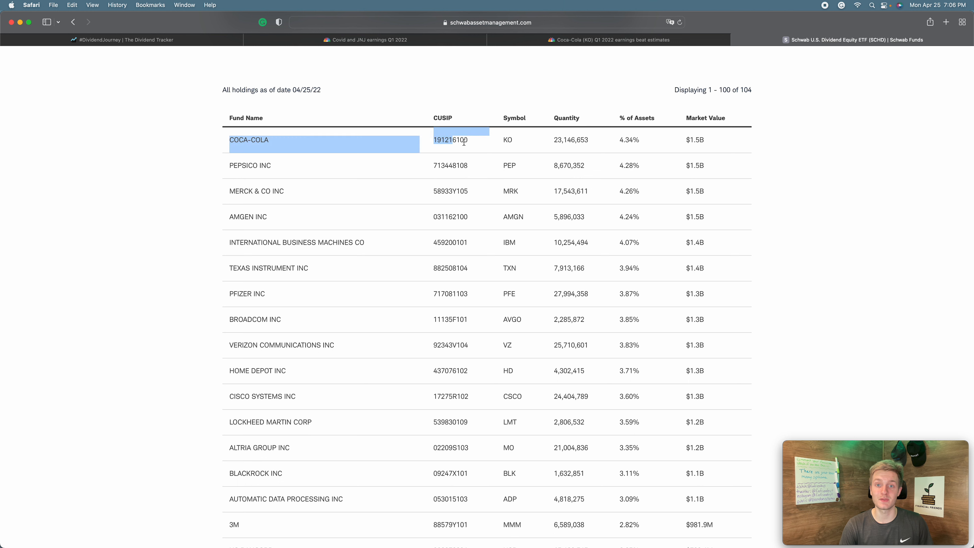
left_click_drag(463, 140, 733, 166)
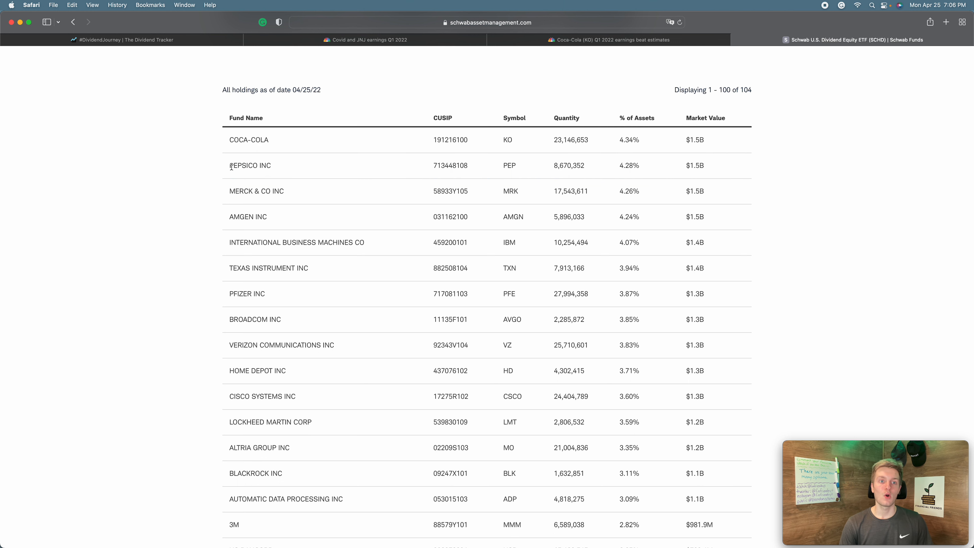
left_click_drag(230, 165, 665, 165)
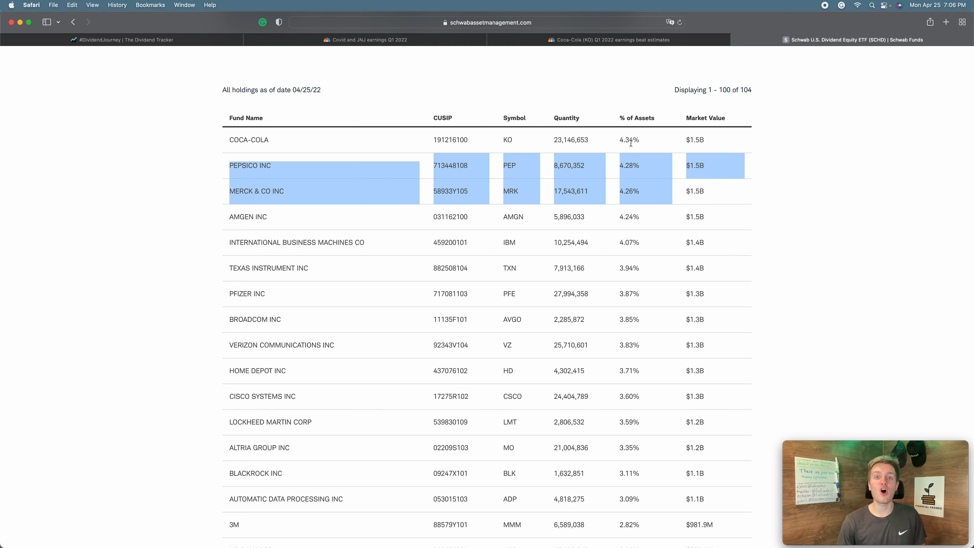
mouse_move(352, 280)
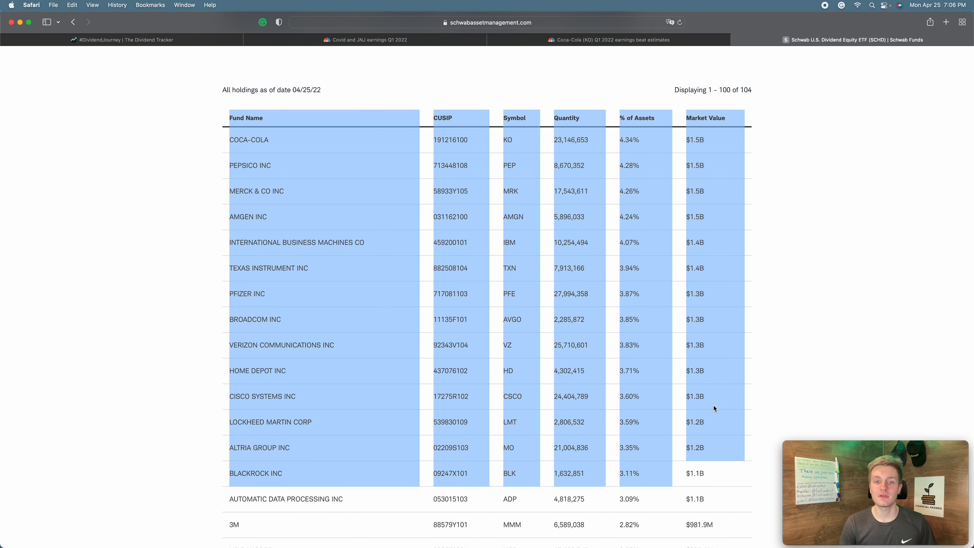
- Scroll to the All holdings table as of 04/25/22 and highlight the Coca-Cola and PepsiCo rows
scroll("down", 3)
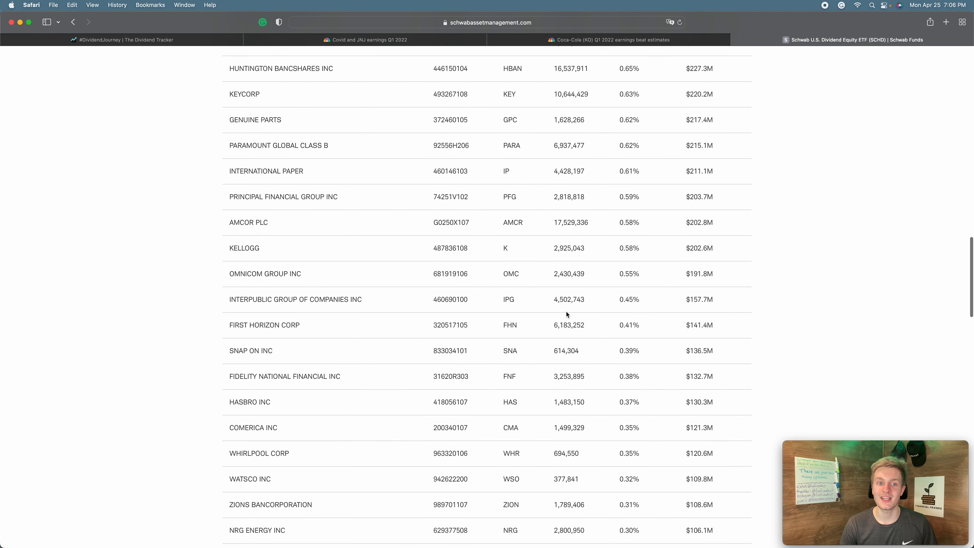
scroll("down", 3)
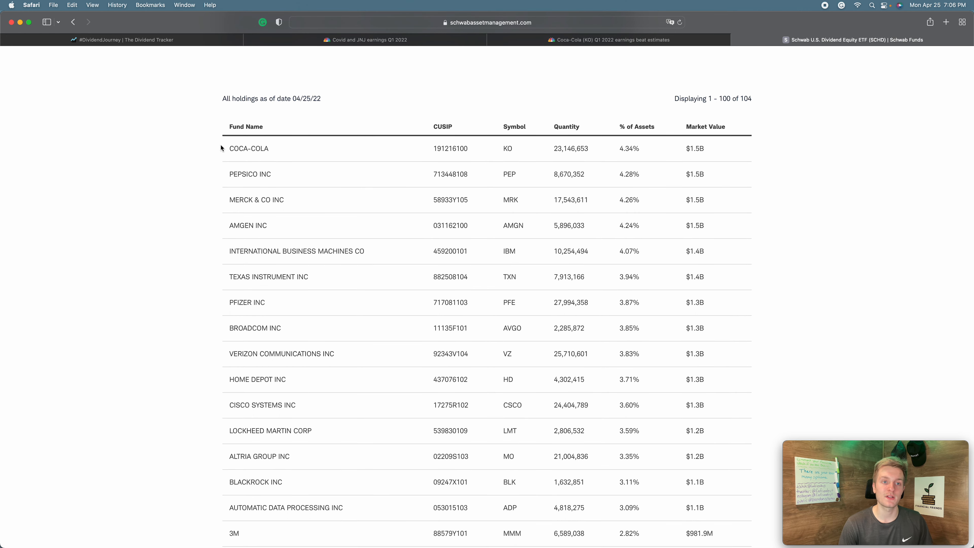
left_click_drag(221, 148, 742, 178)
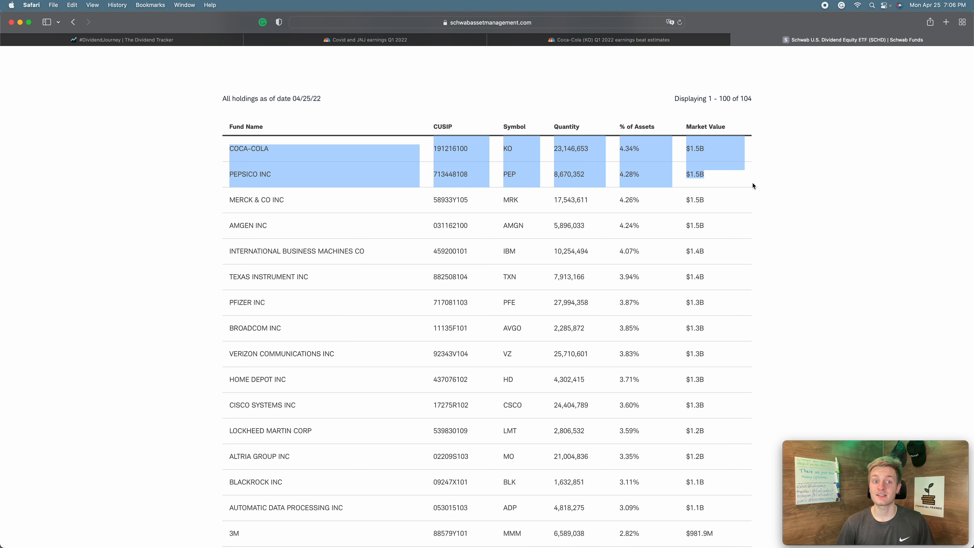
mouse_move(329, 96)
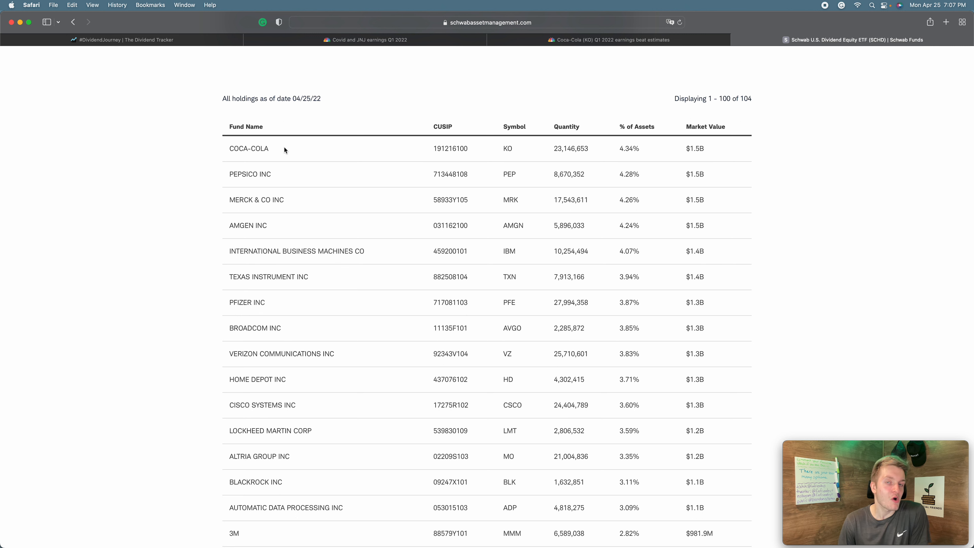
mouse_move(276, 129)
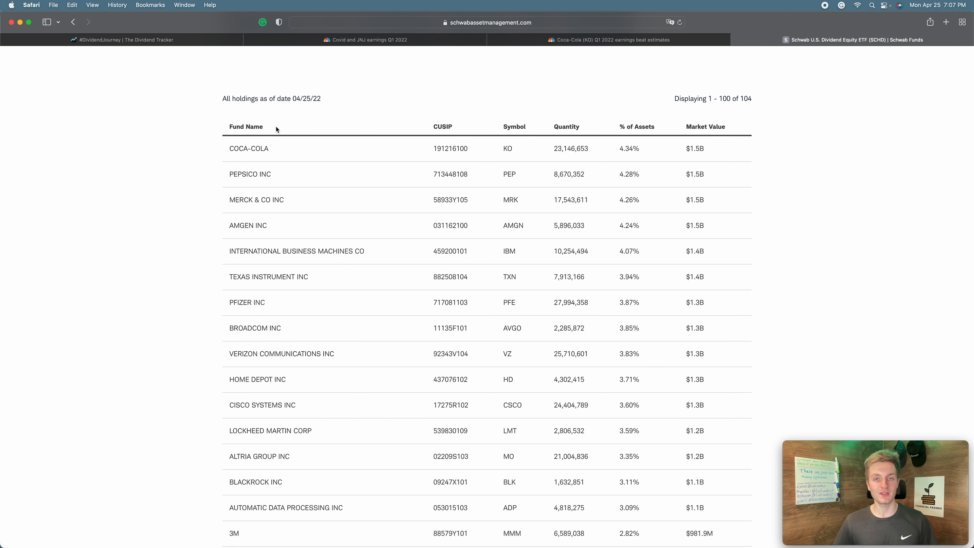
mouse_move(270, 89)
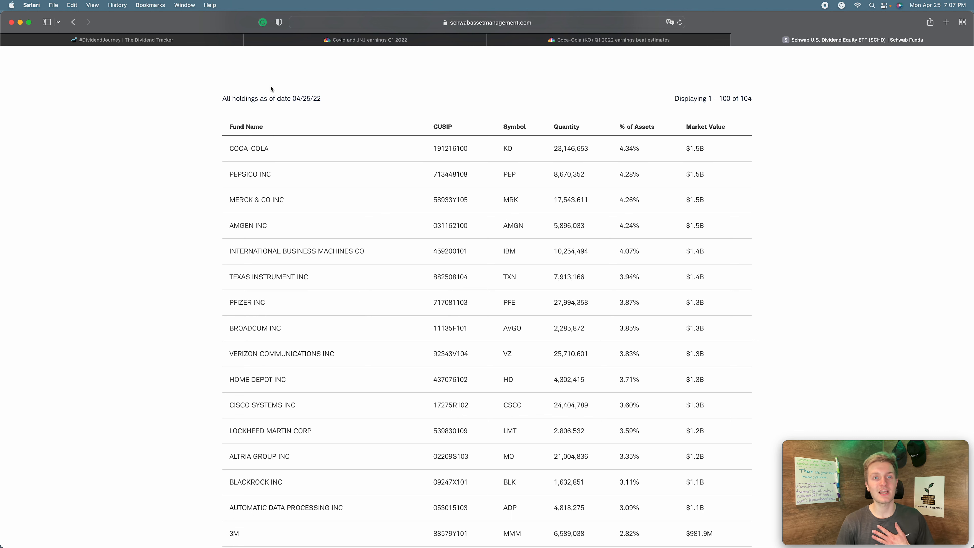
- Reopen the CNBC J&J earnings article at its key points on inflationary and supply costs
left_click(123, 39)
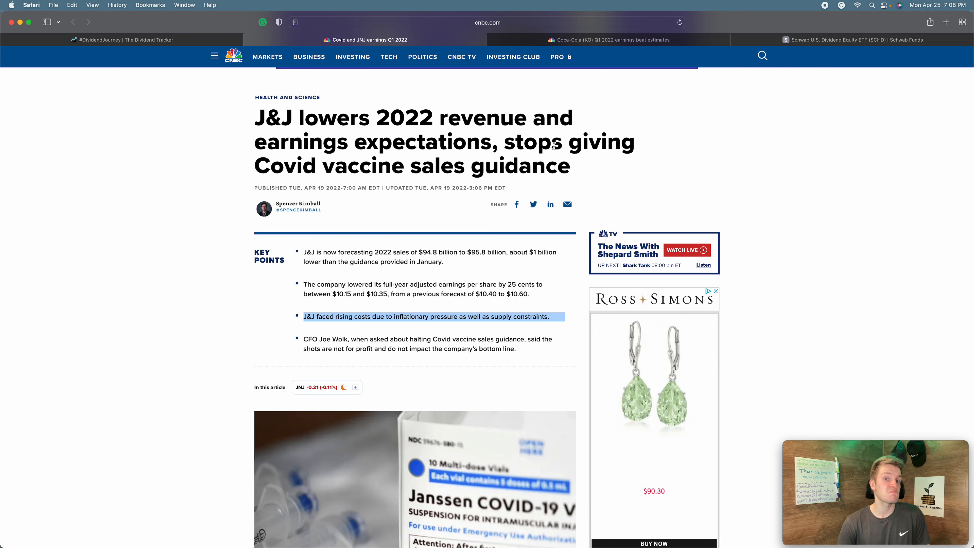
- Scroll through CNBC's Coca-Cola article and return to its key points: 8% volume growth, outlook reiterated
left_click(611, 39)
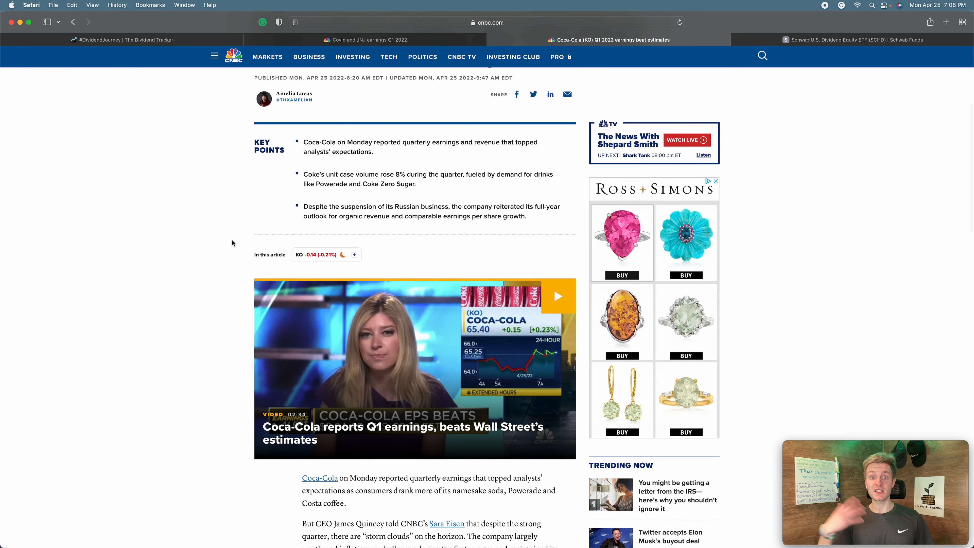
scroll("down", 3)
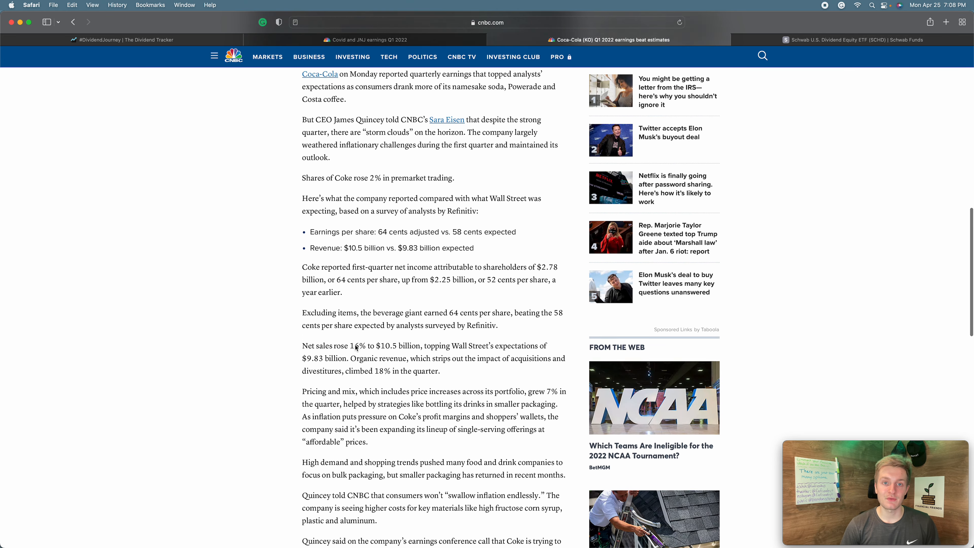
scroll("down", 3)
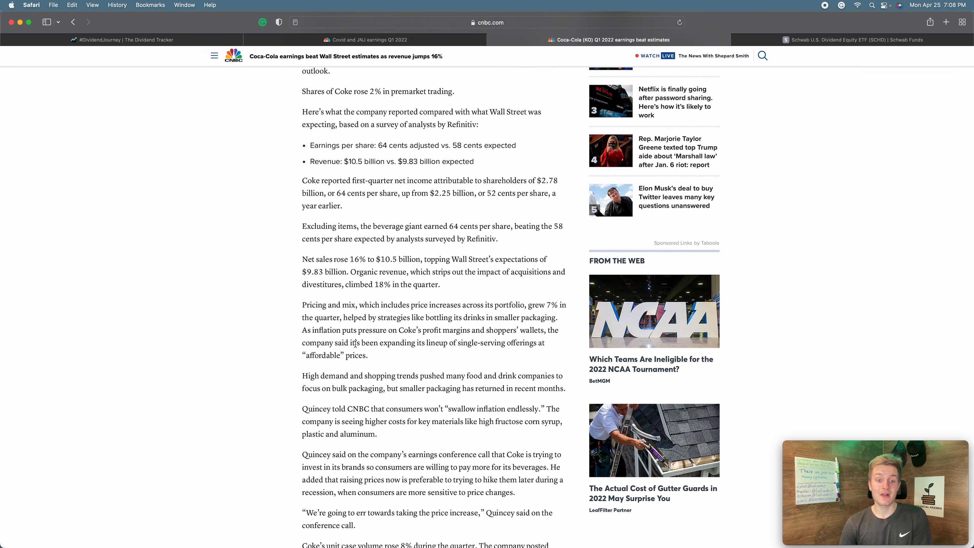
scroll("down", 3)
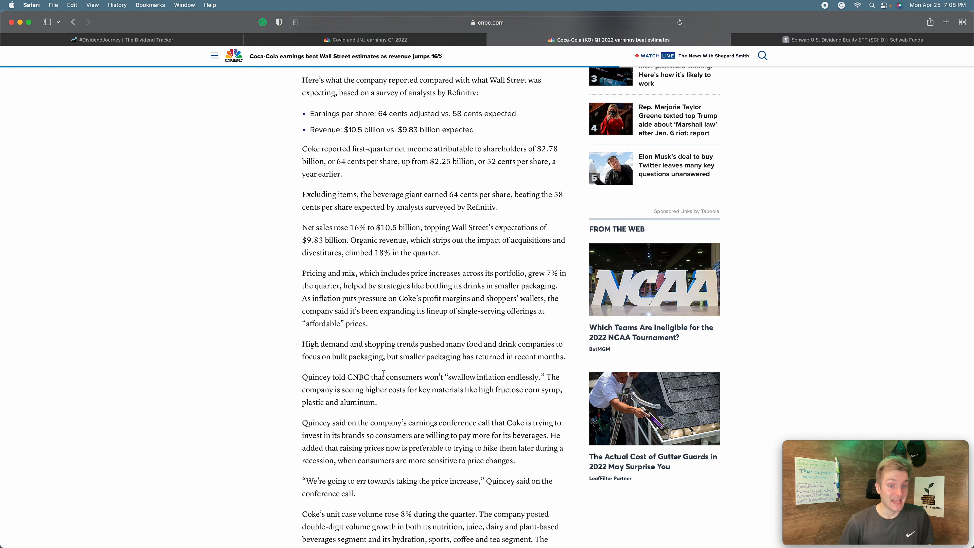
scroll("down", 3)
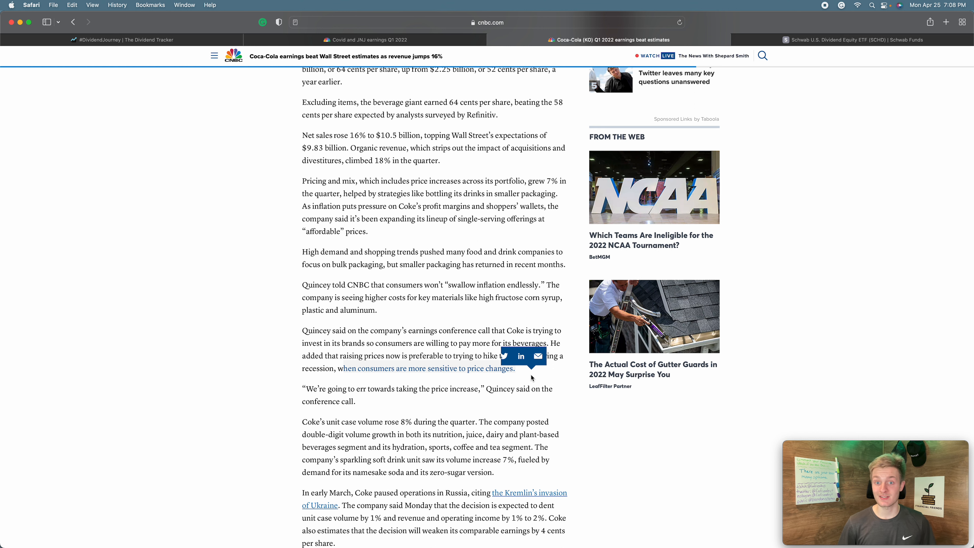
mouse_move(515, 338)
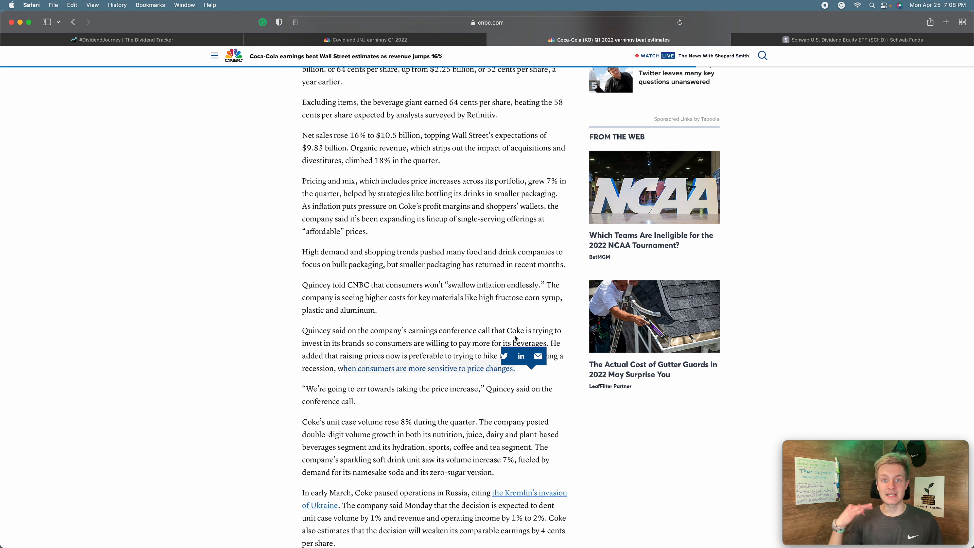
mouse_move(438, 219)
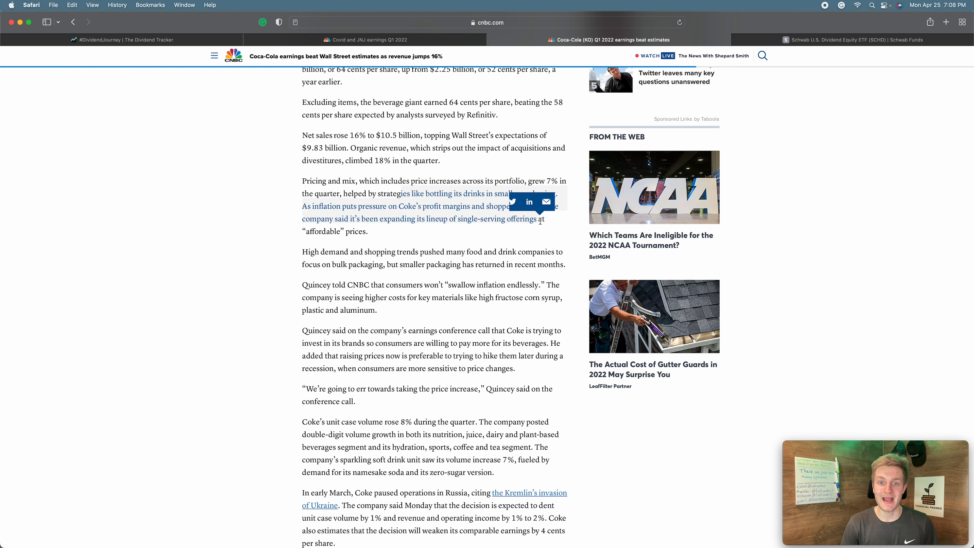
left_click(488, 237)
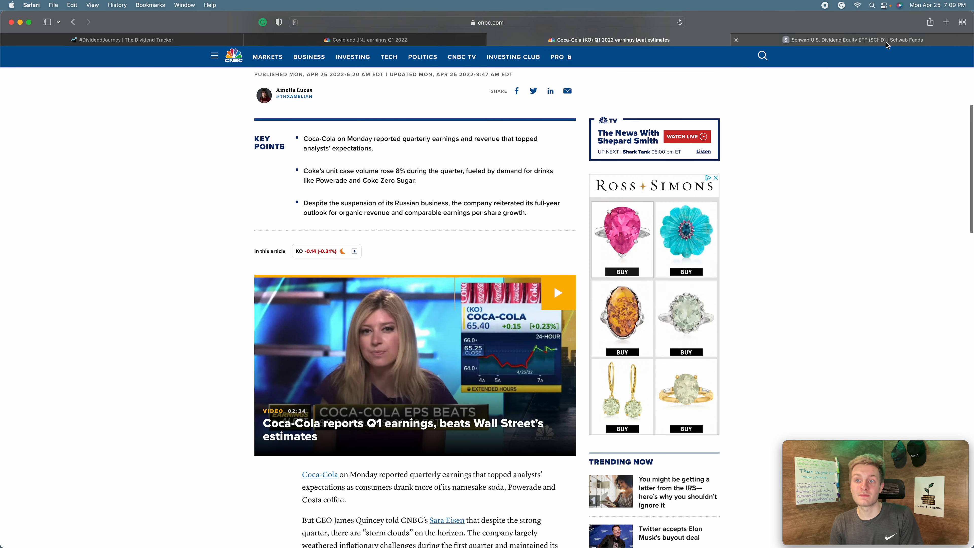
left_click(858, 39)
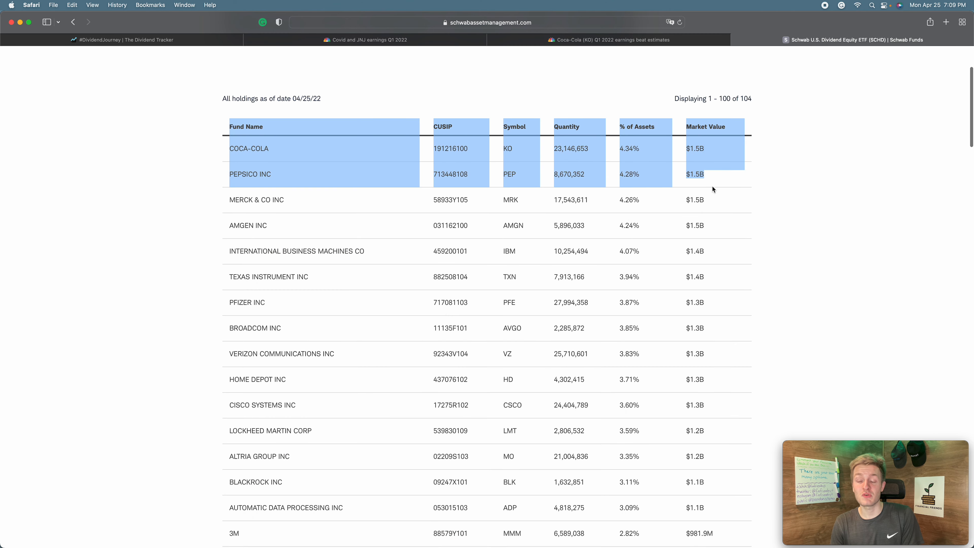
left_click(731, 187)
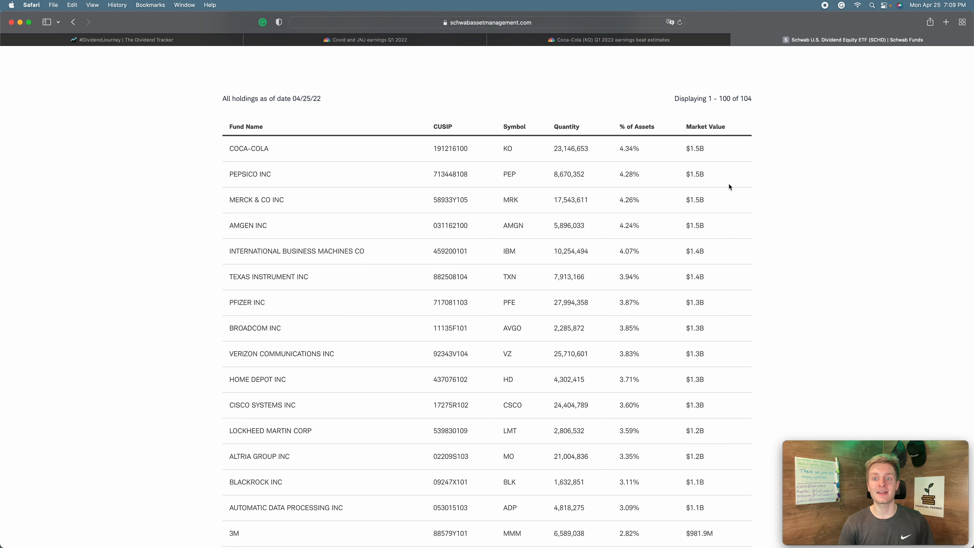
double_click(628, 174)
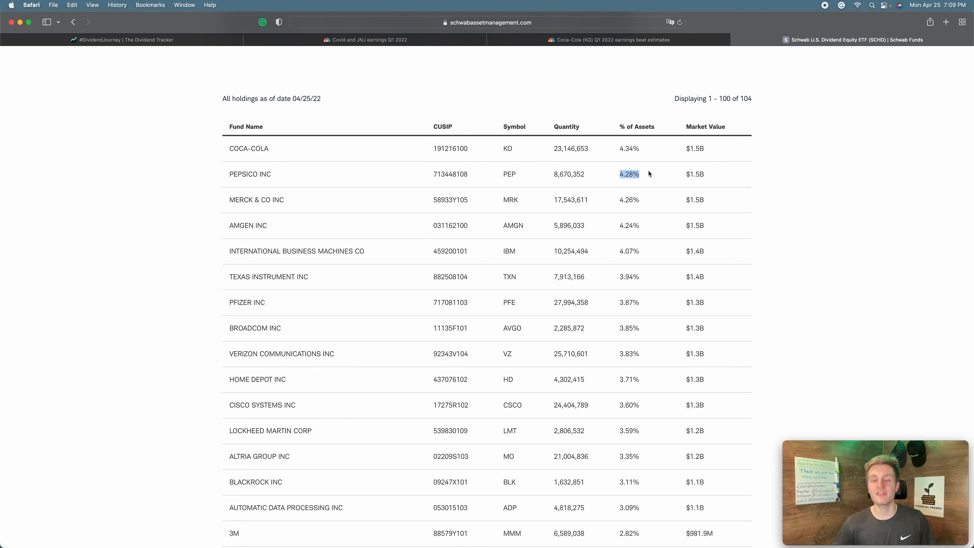
- Return to the #DividendJourney portfolio: $620.99 value, 2.30% yield, $14.30 income, eight holdings
left_click(123, 39)
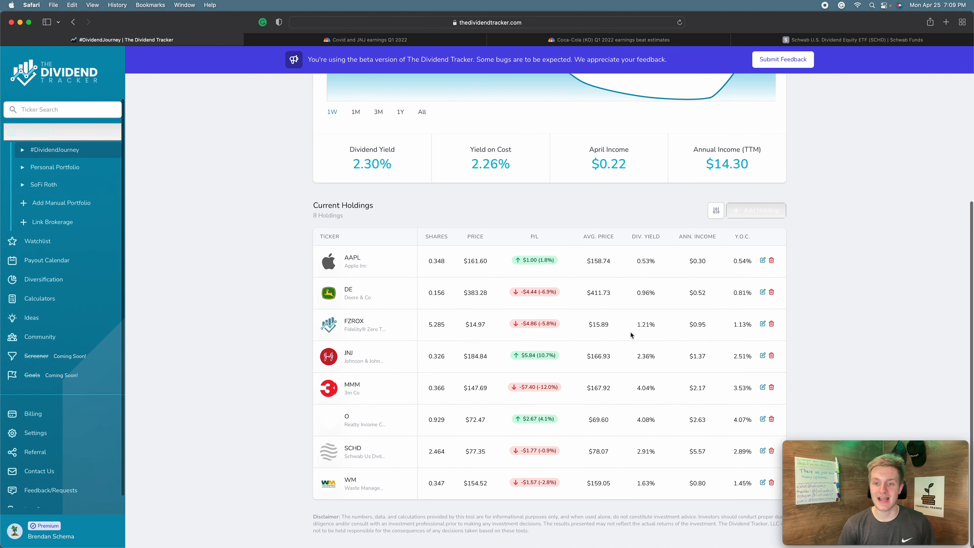
mouse_move(331, 443)
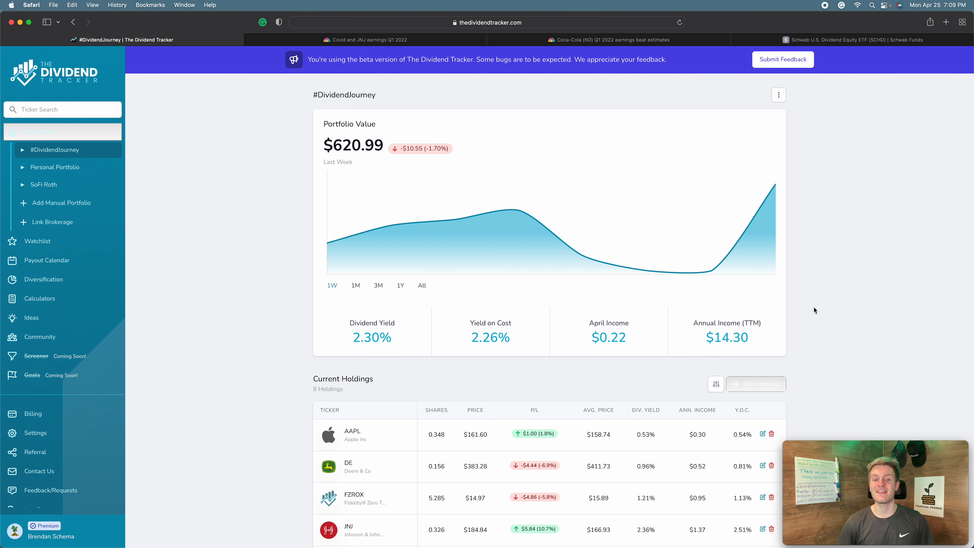
scroll("down", 3)
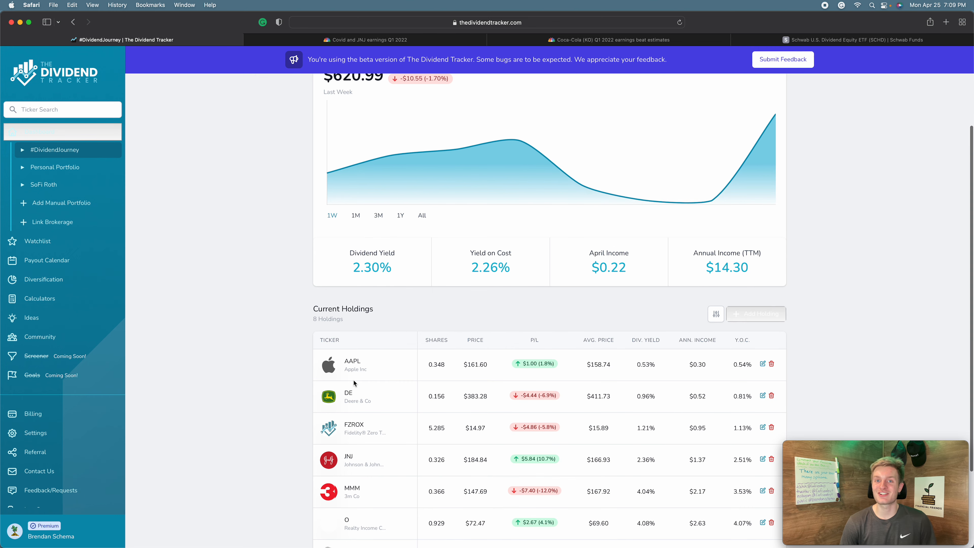
scroll("down", 3)
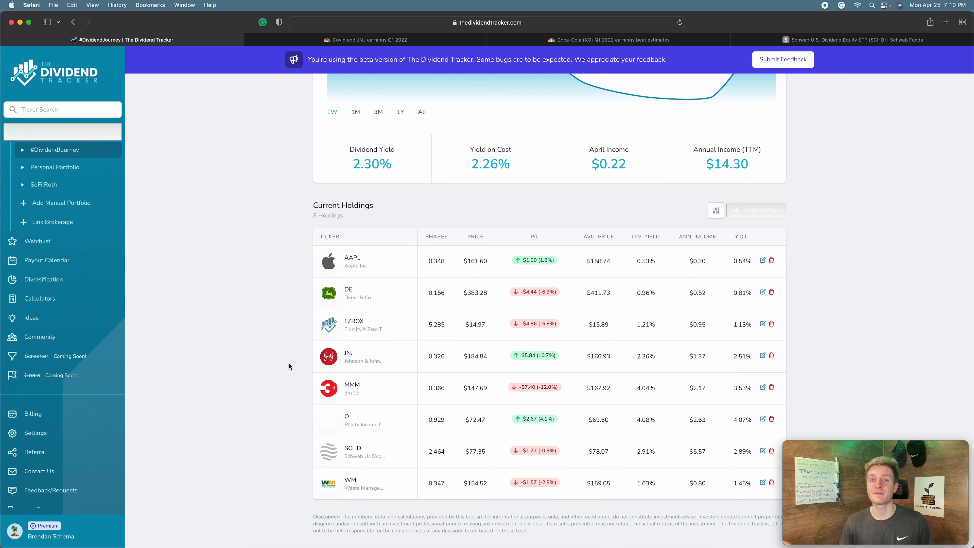
mouse_move(209, 329)
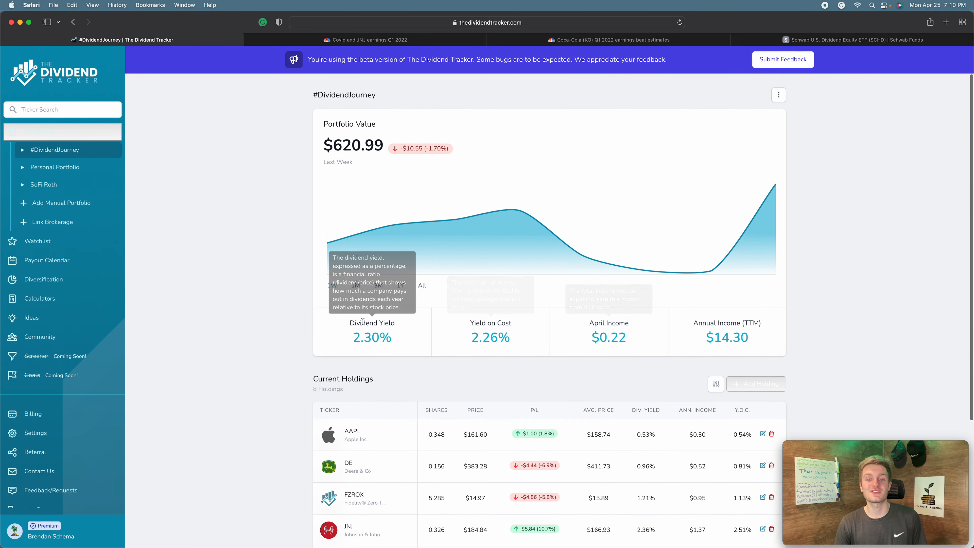
mouse_move(171, 292)
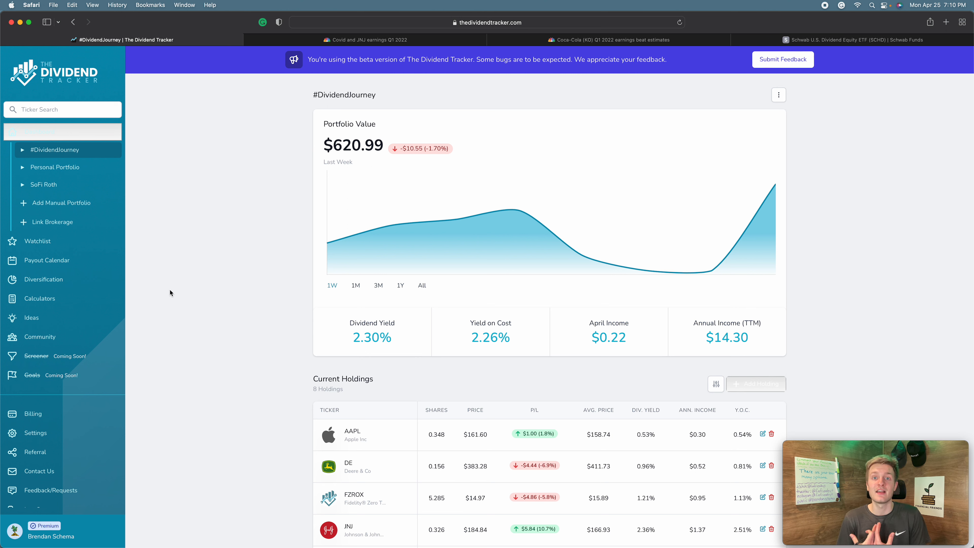
mouse_move(631, 197)
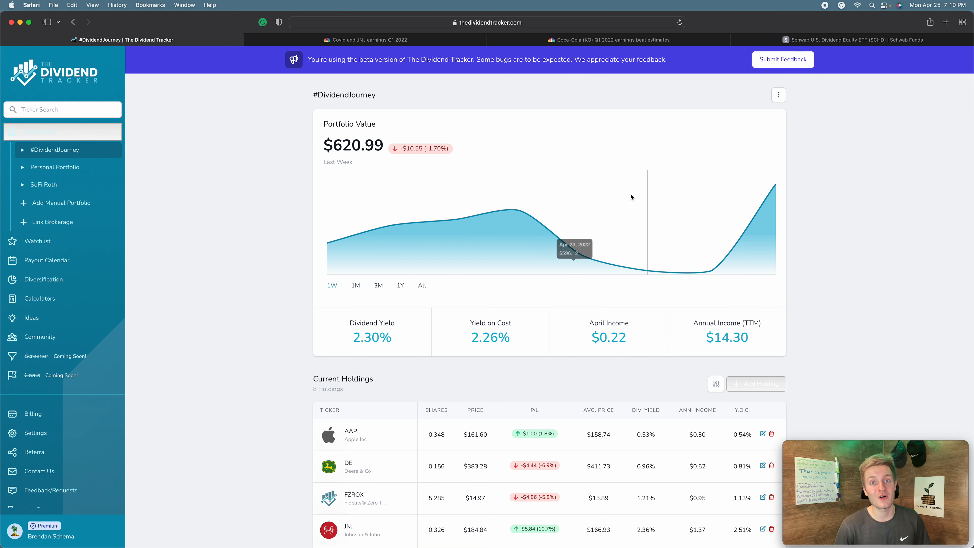
mouse_move(820, 12)
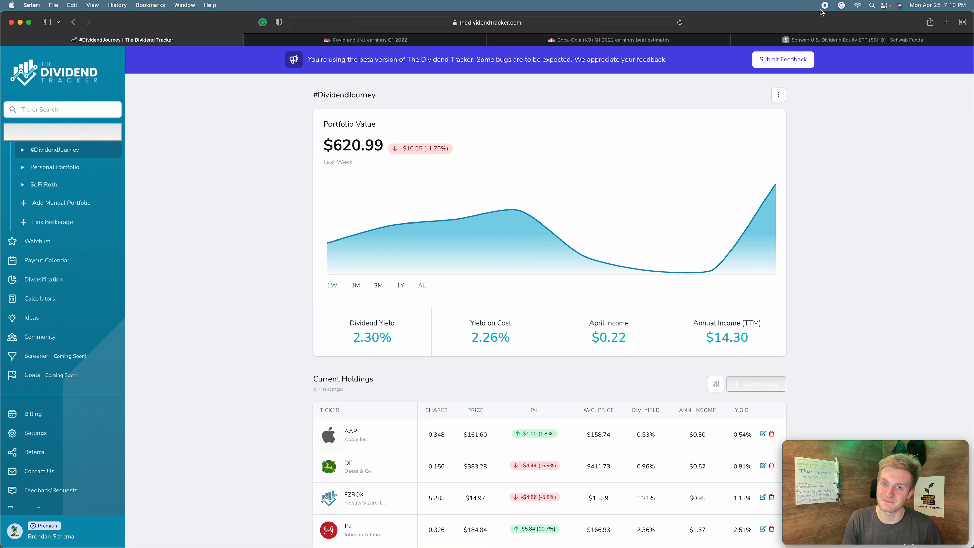